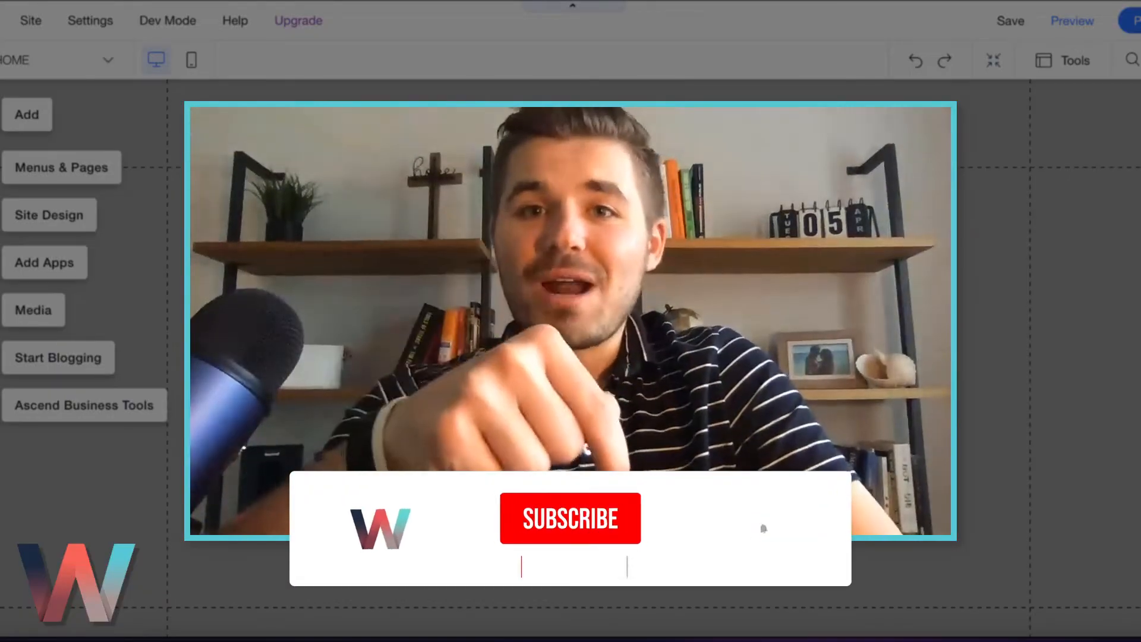
Move through Osome's Home page and the Dashboard balances view
click(569, 518)
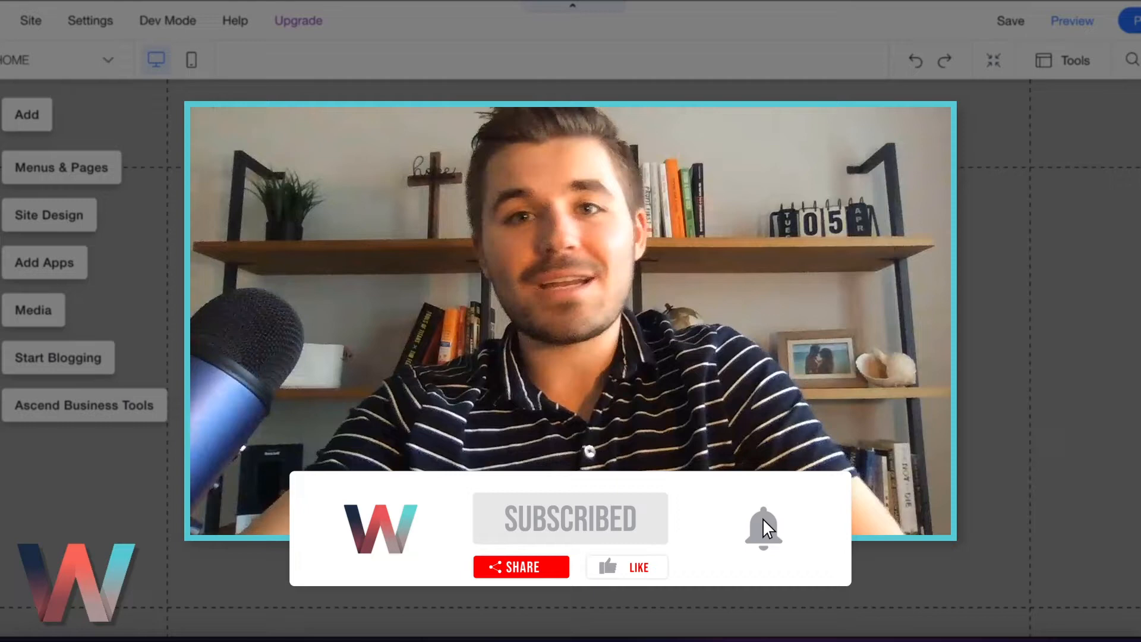
click(763, 528)
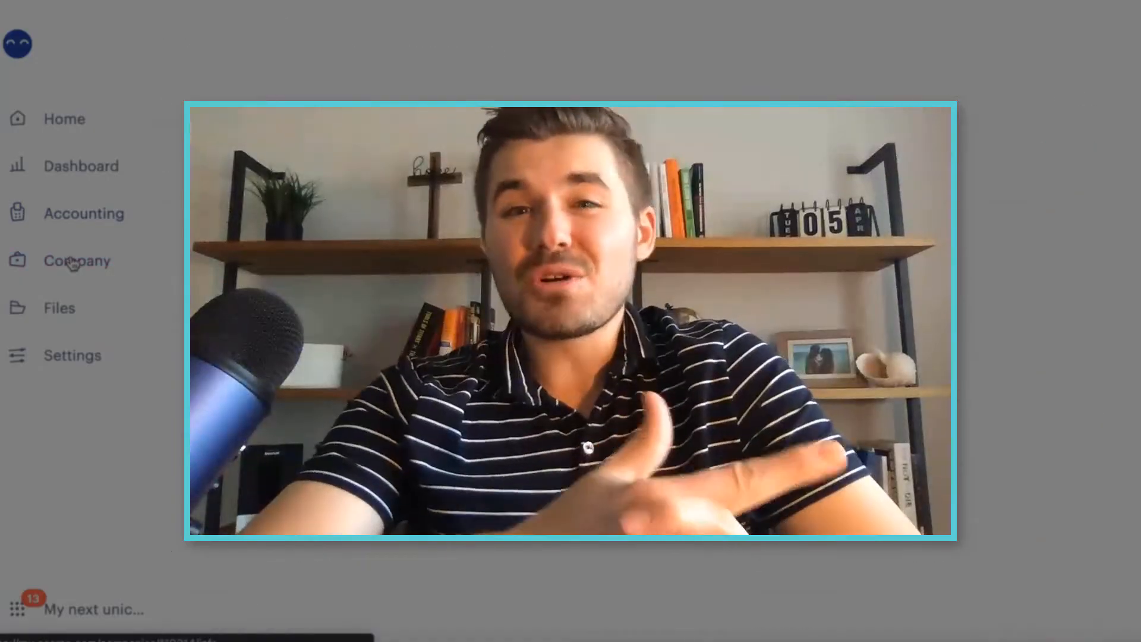
click(76, 261)
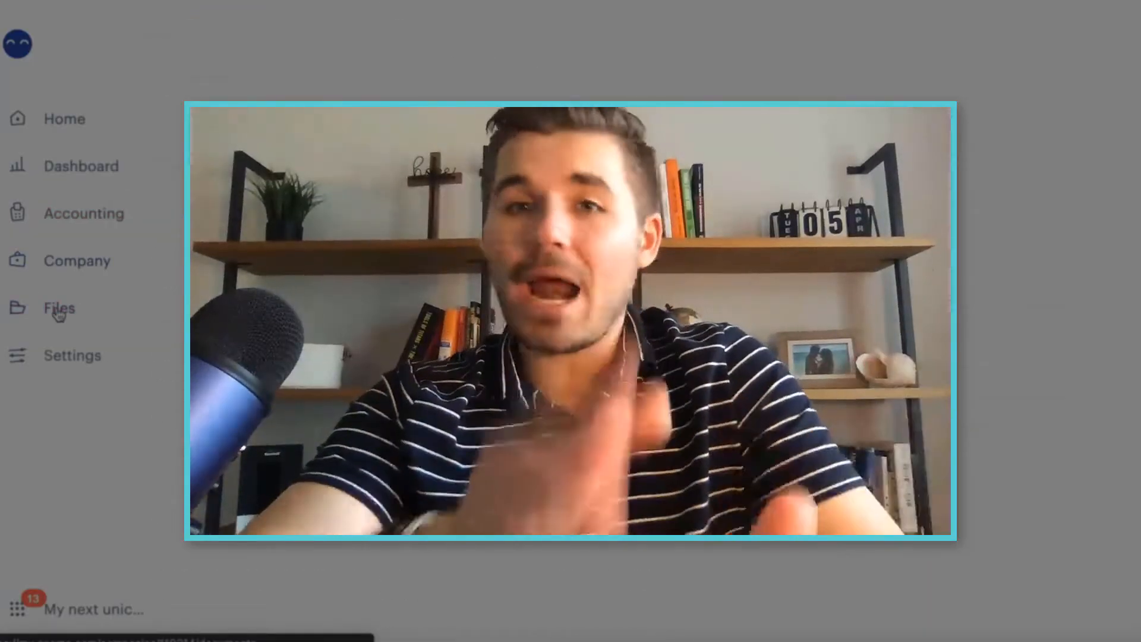
click(60, 306)
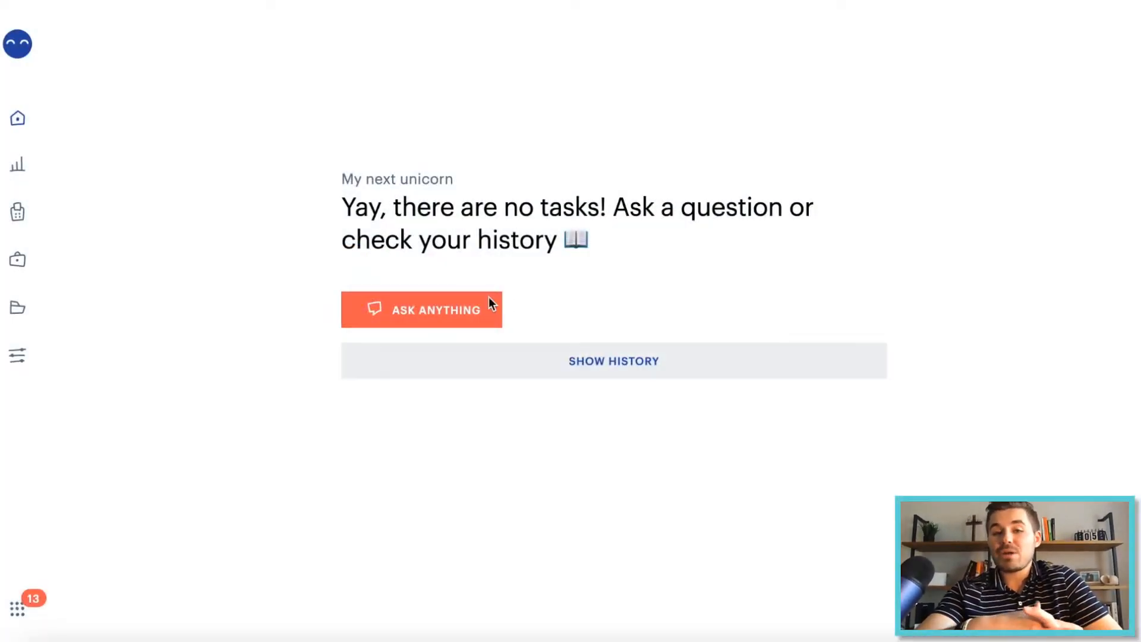
mouse_move(614, 361)
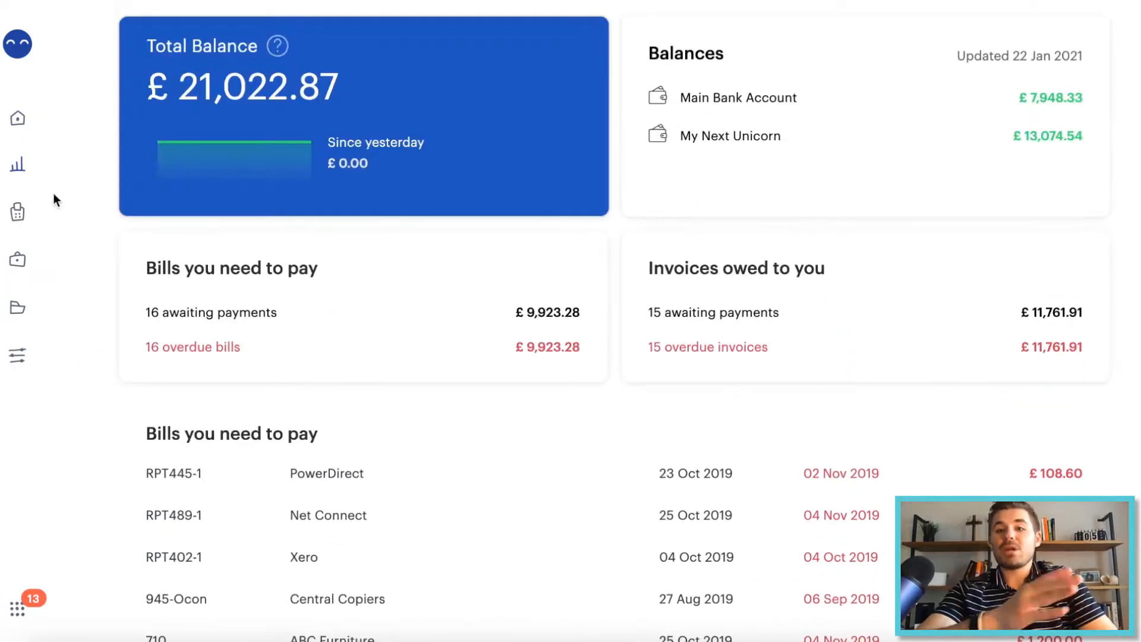
View the Accounting transactions list, the Company profile details and the Files section link
click(17, 211)
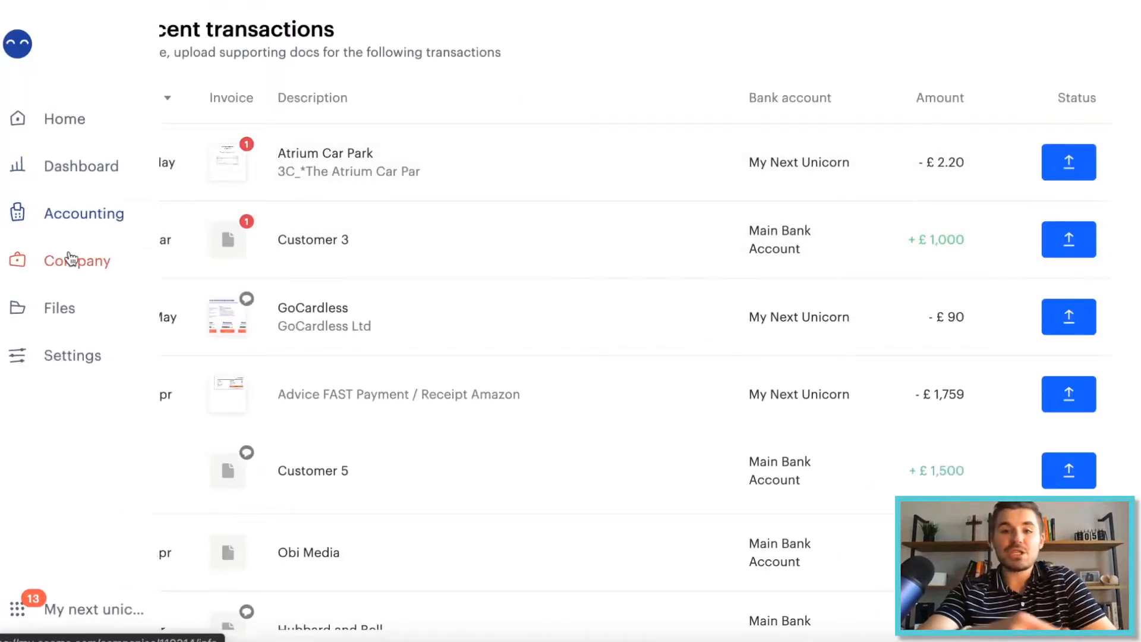
click(77, 260)
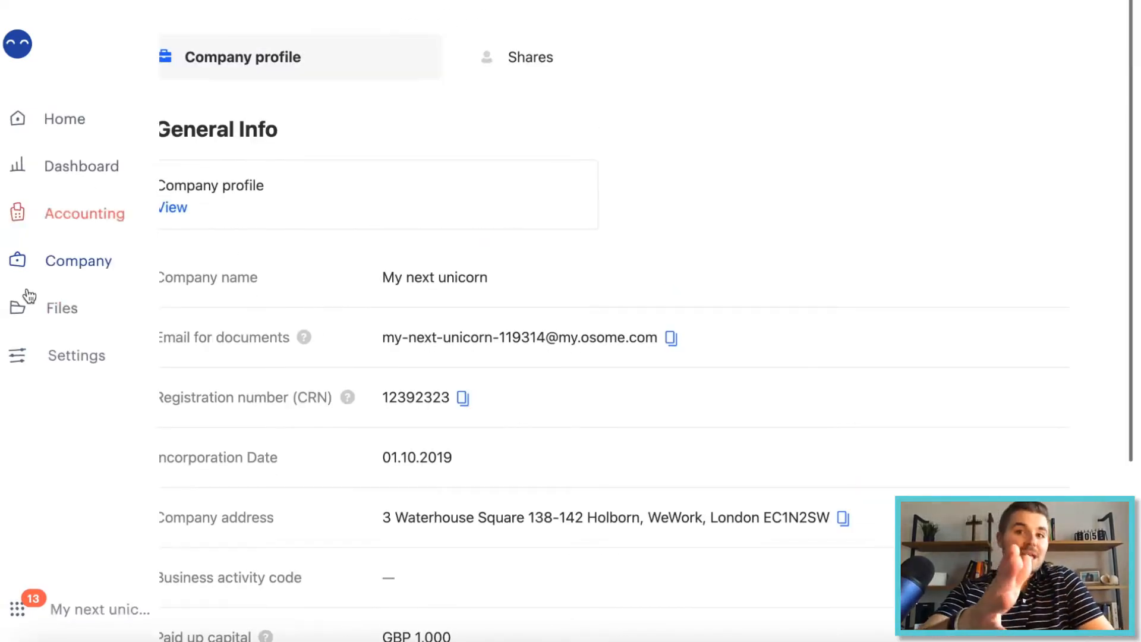
click(61, 306)
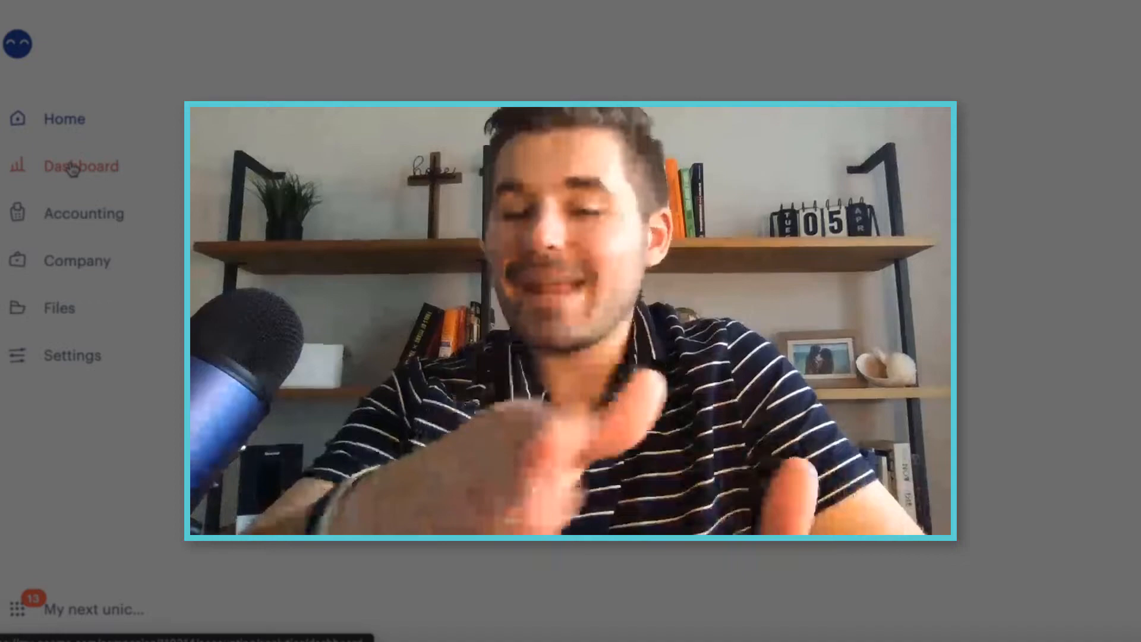
Show Osome's uploaded documents list with their status, then return to the Wix Editor
click(80, 167)
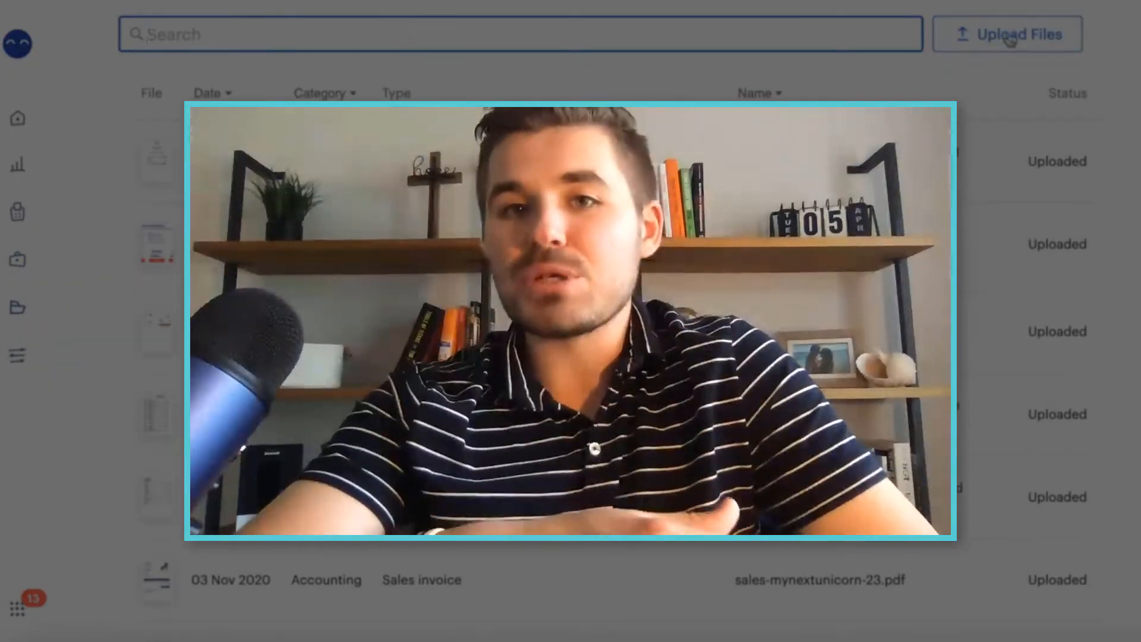
click(73, 355)
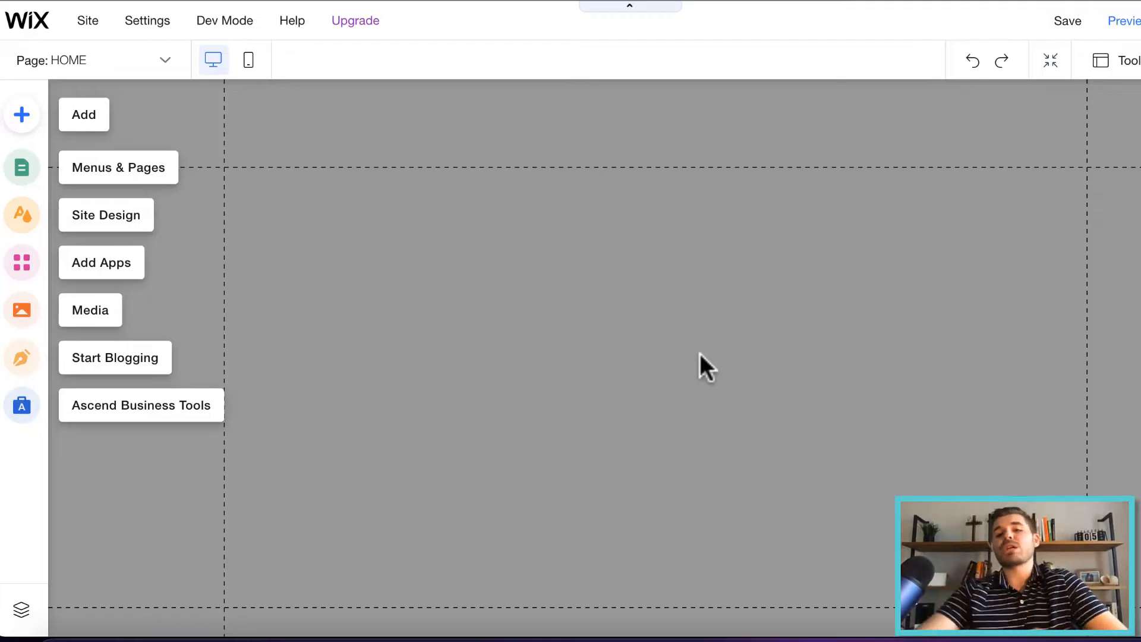
mouse_move(22, 128)
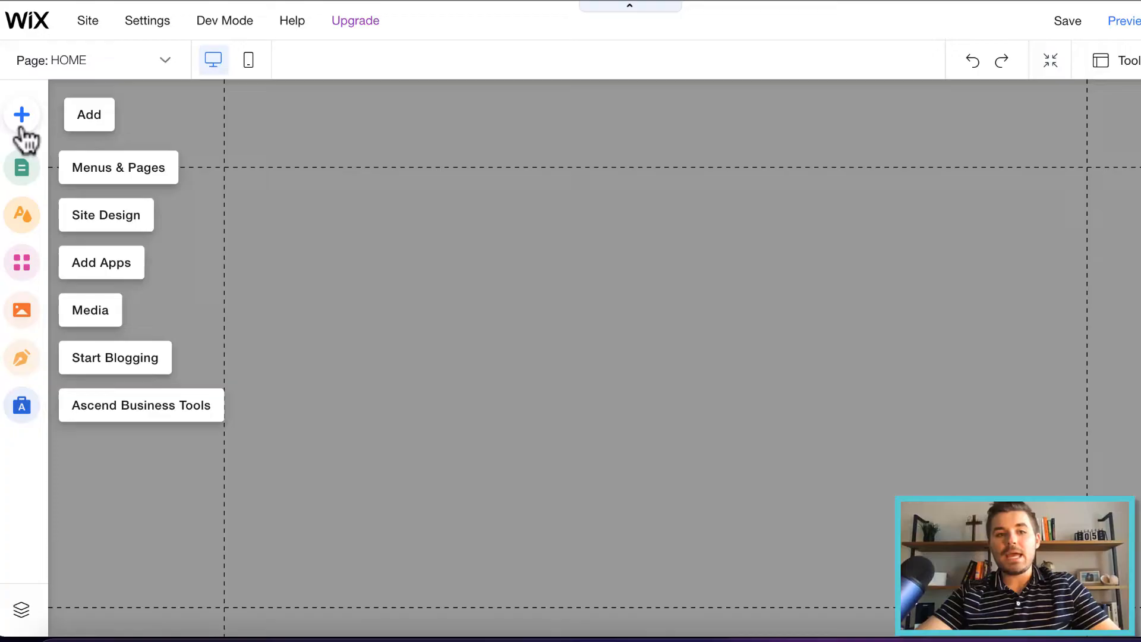
Add an Online Store from the Add panel's Store category, creating a Shop page of sample products
click(89, 114)
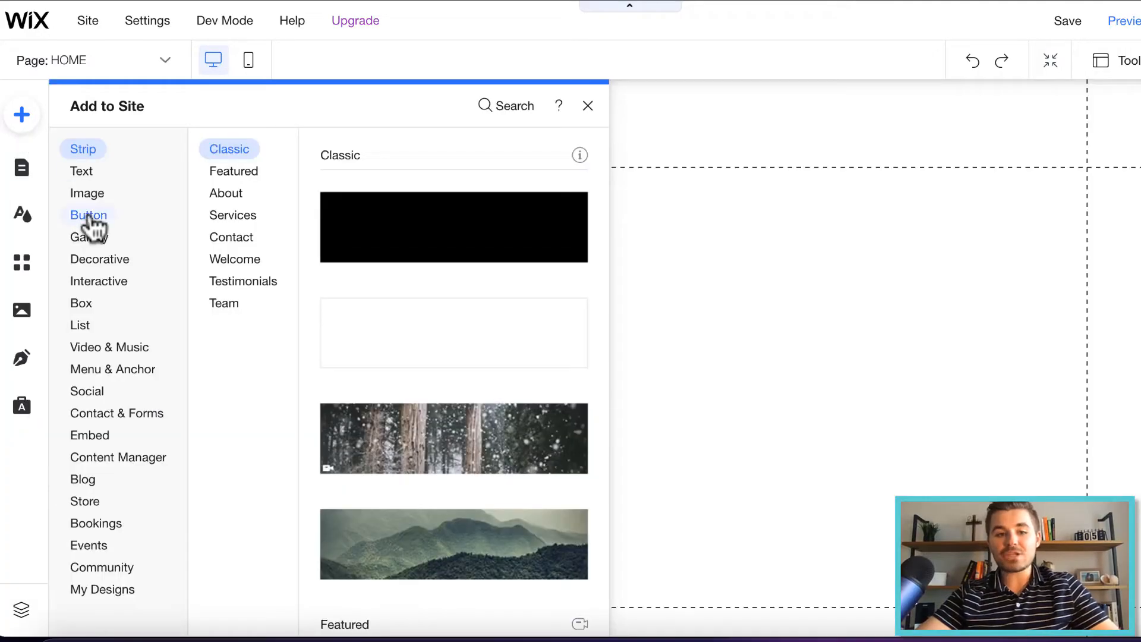
click(88, 215)
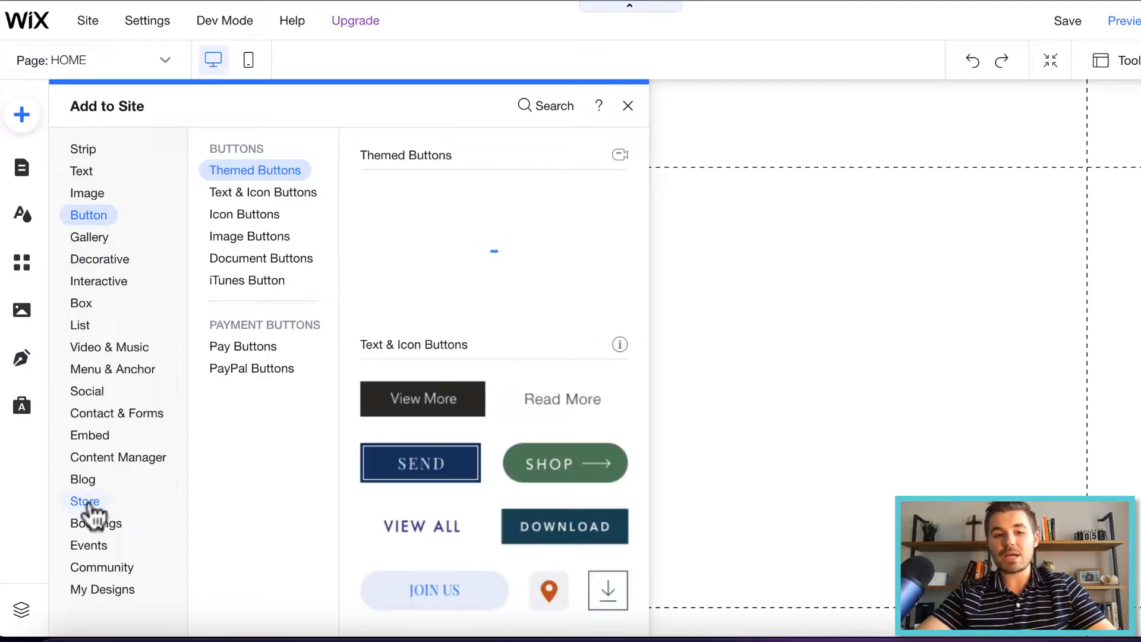
click(85, 502)
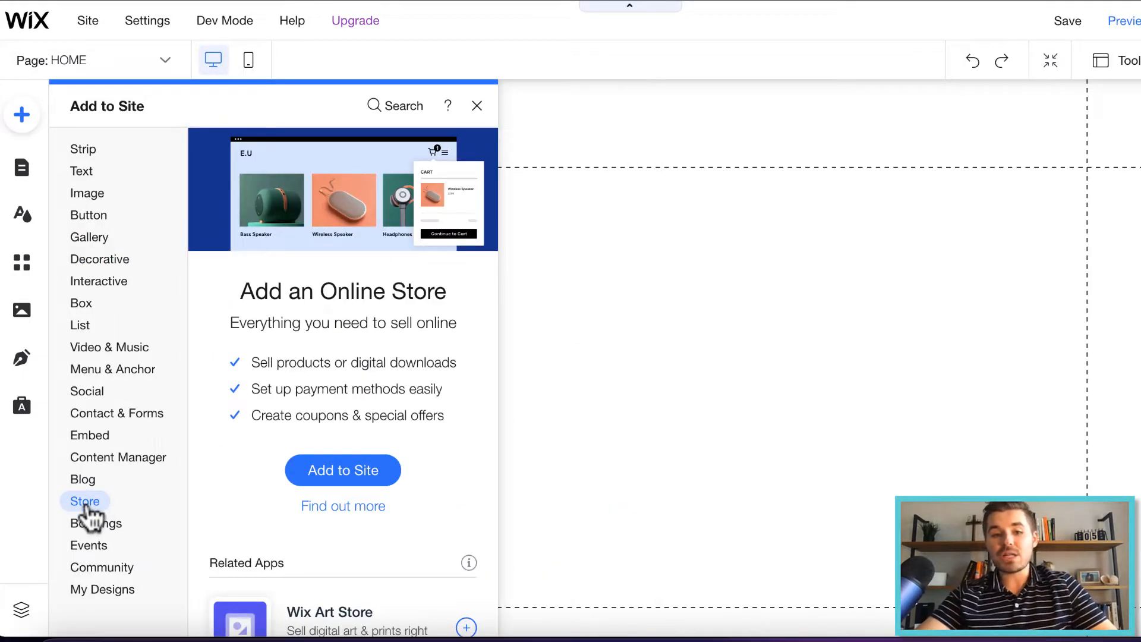
mouse_move(343, 469)
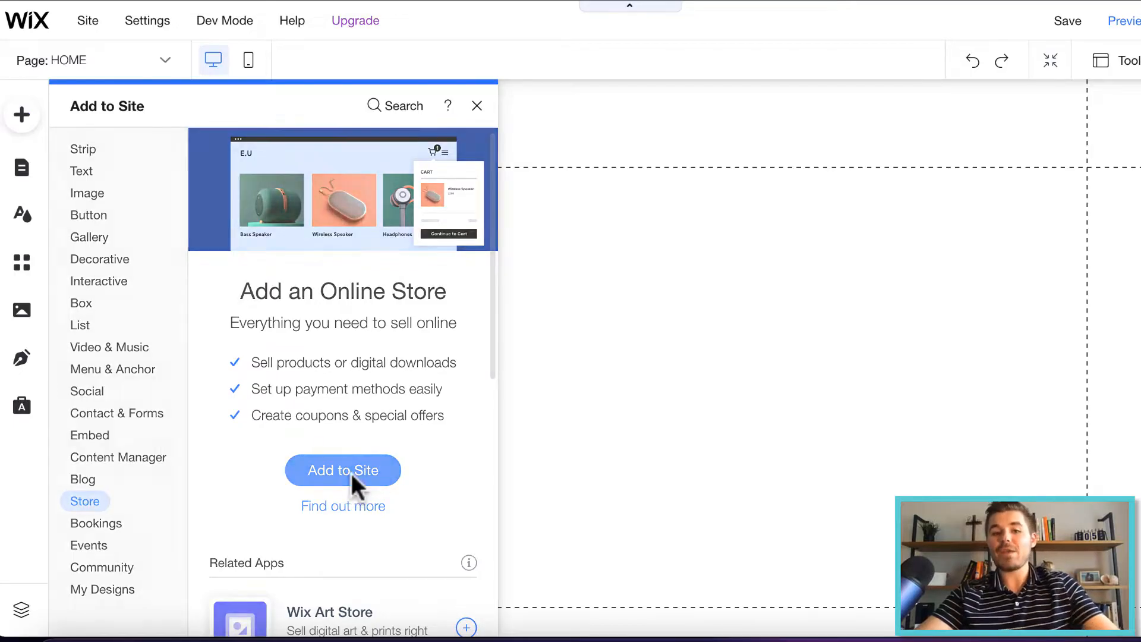
click(342, 469)
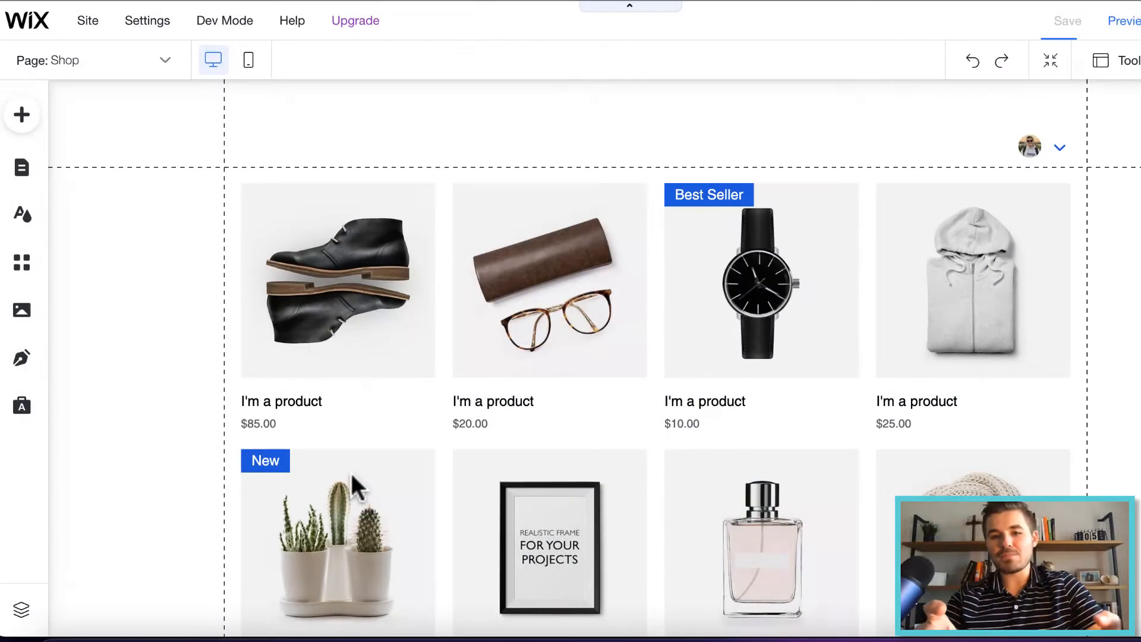
Dismiss the eCommerce intro, place the cart icon beside the member avatar and select the product gallery
click(21, 405)
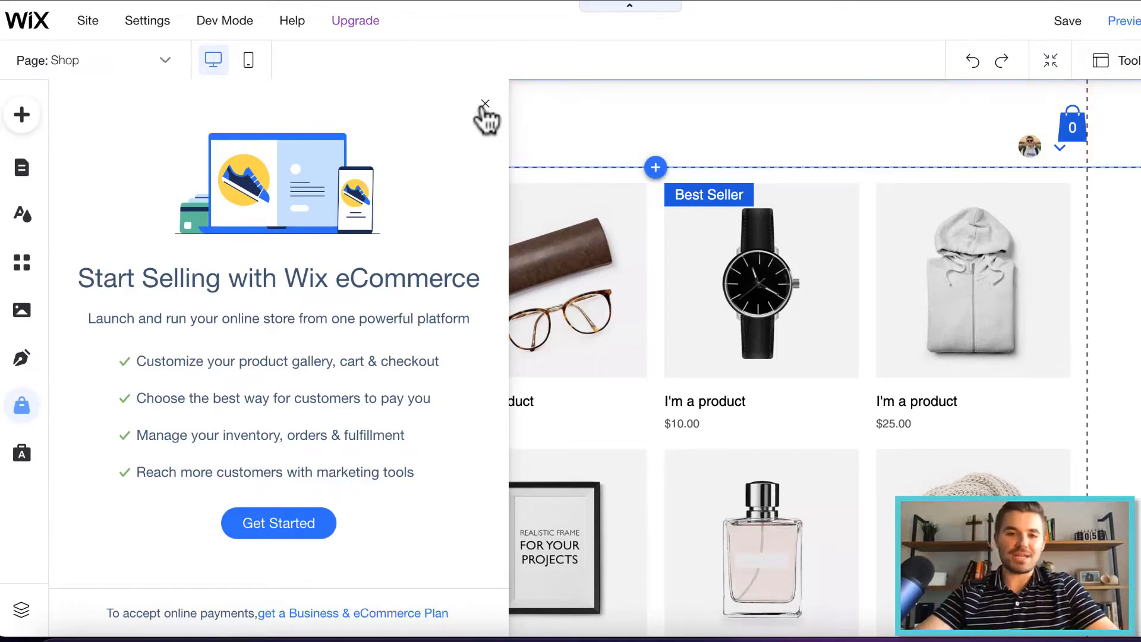
click(485, 102)
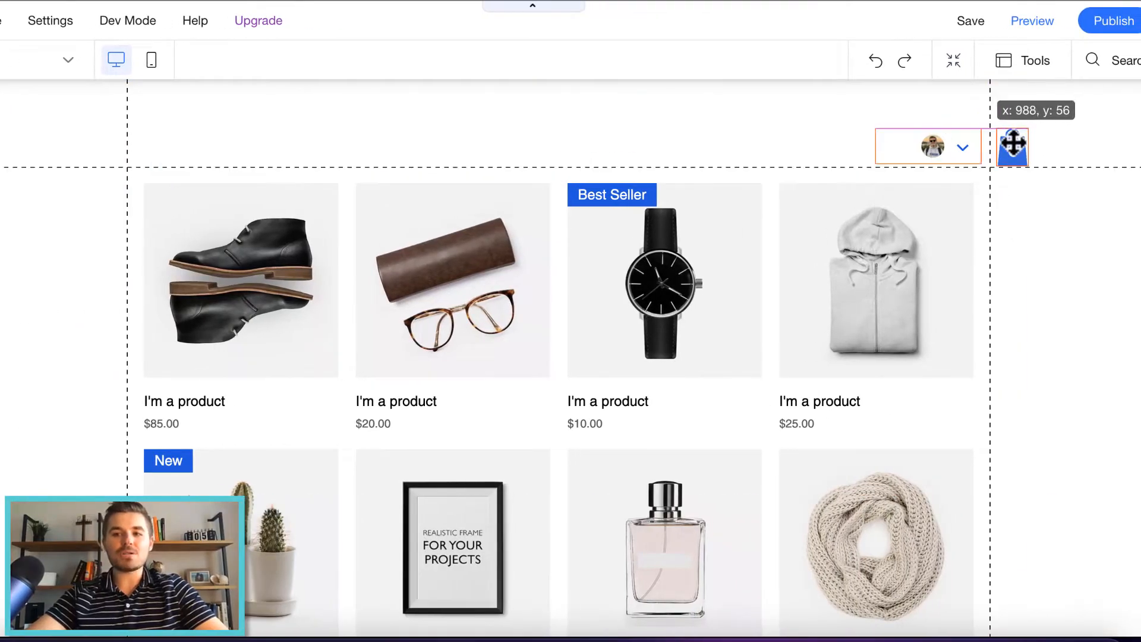
click(1011, 145)
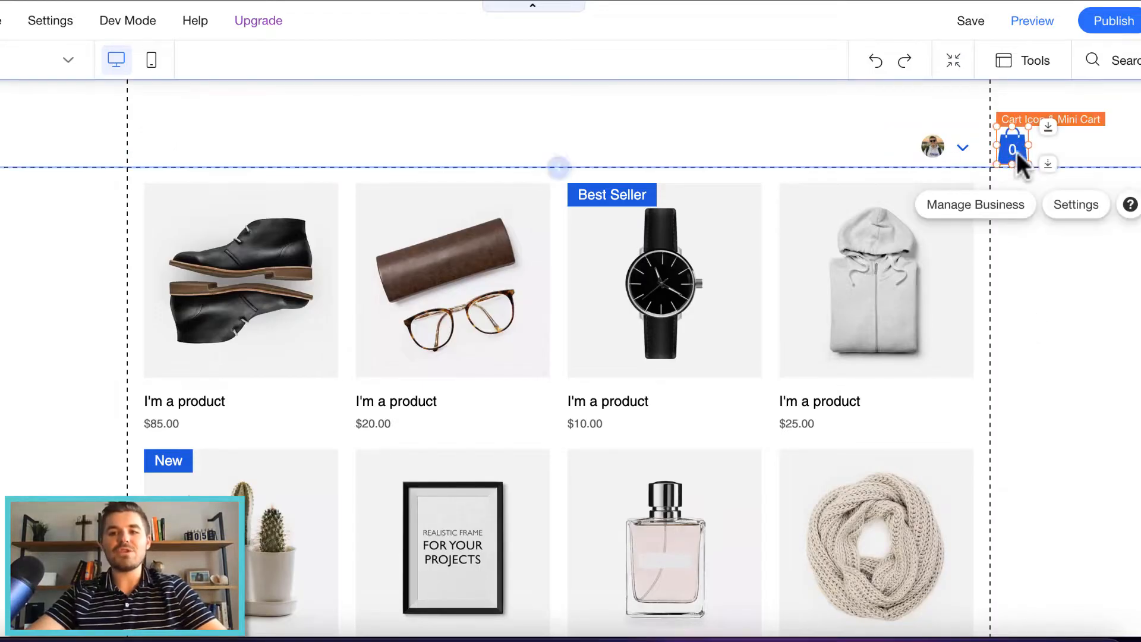
click(928, 145)
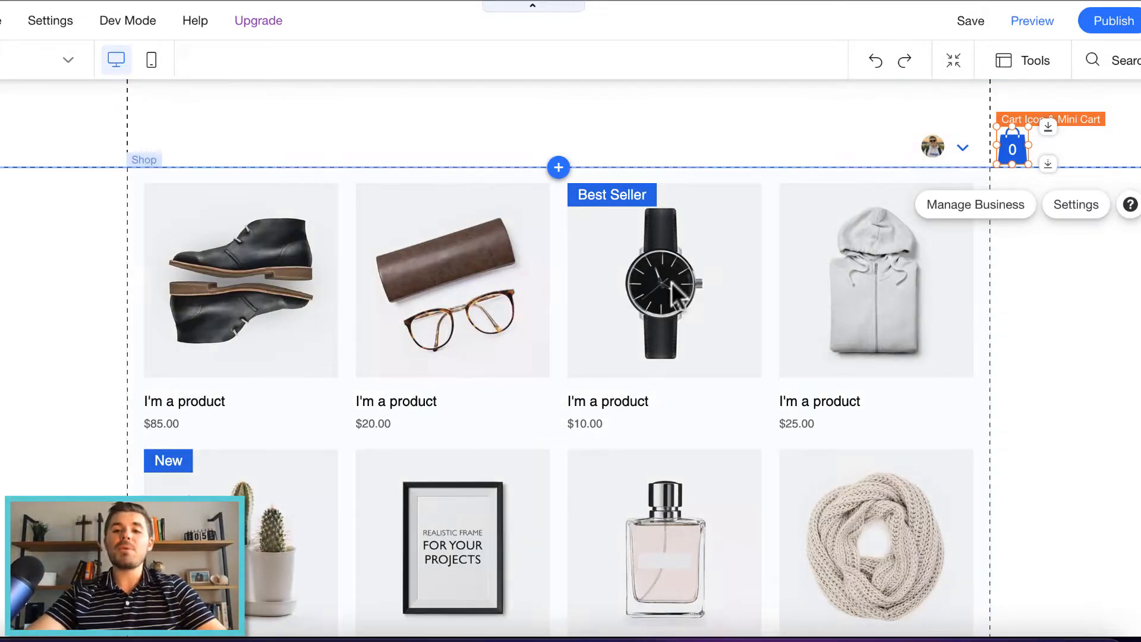
click(452, 291)
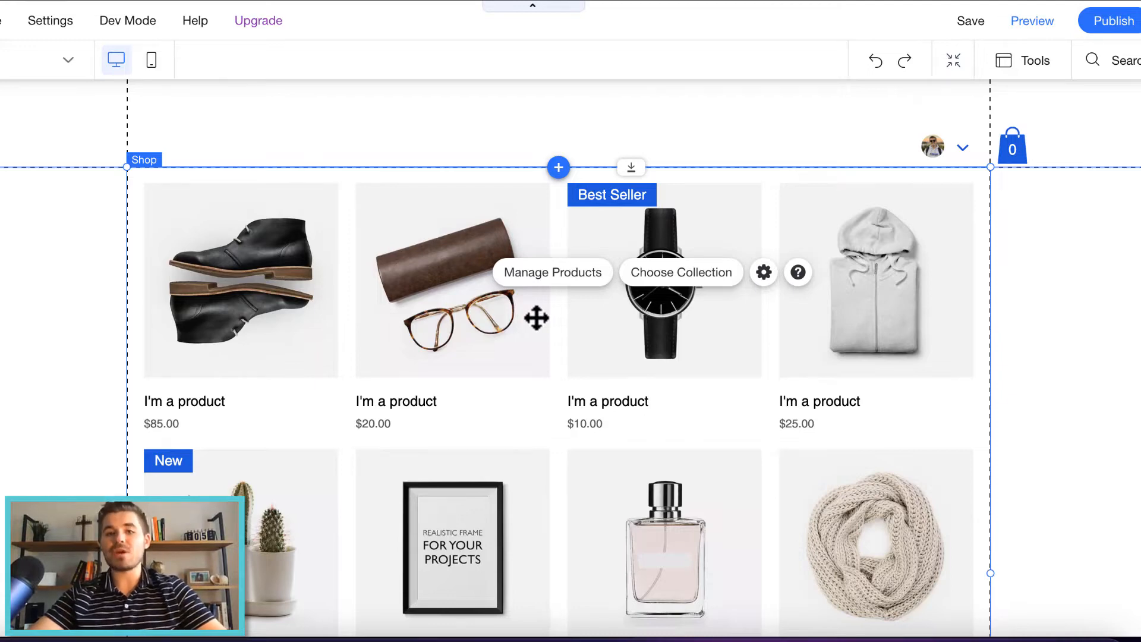
mouse_move(763, 271)
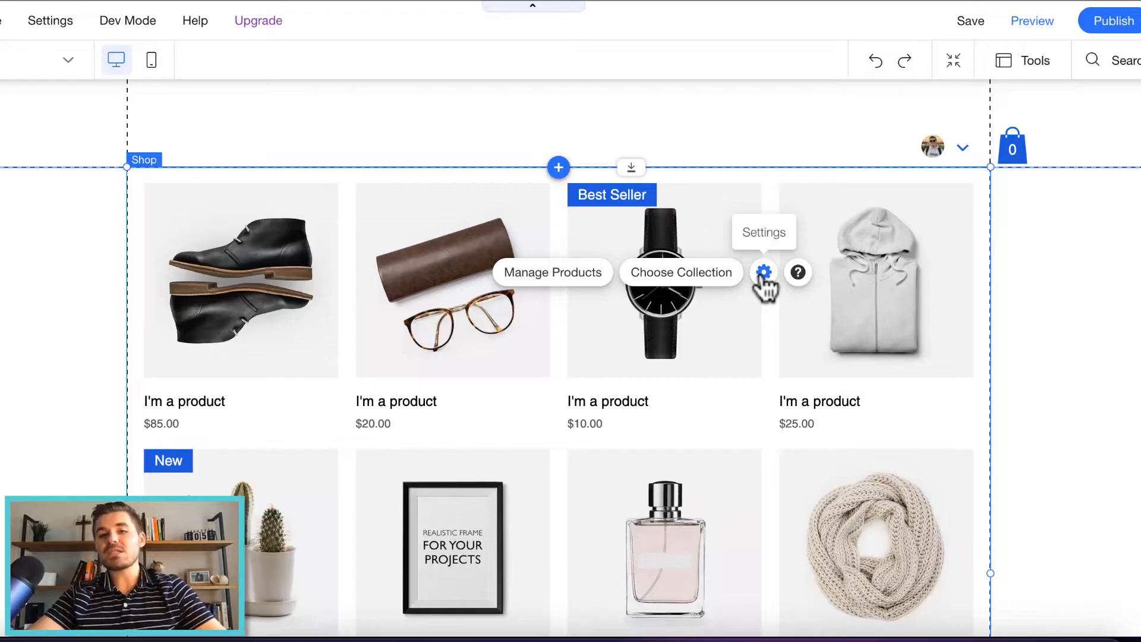
In the shop gallery settings, enable customer sorting and review the price, colour and size filters
click(762, 272)
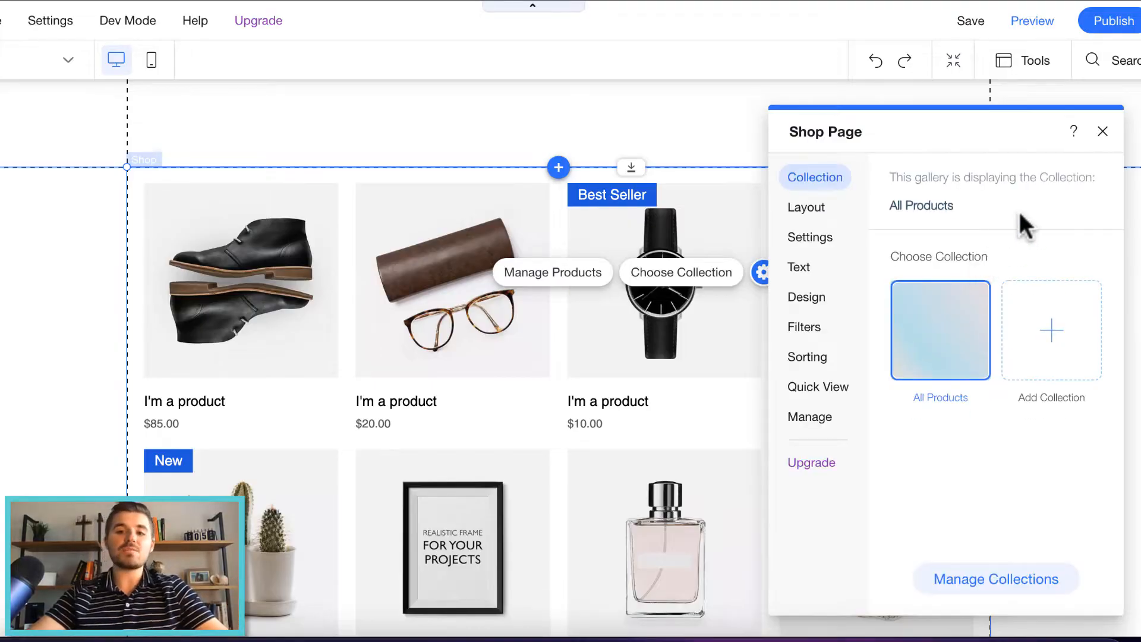
mouse_move(809, 281)
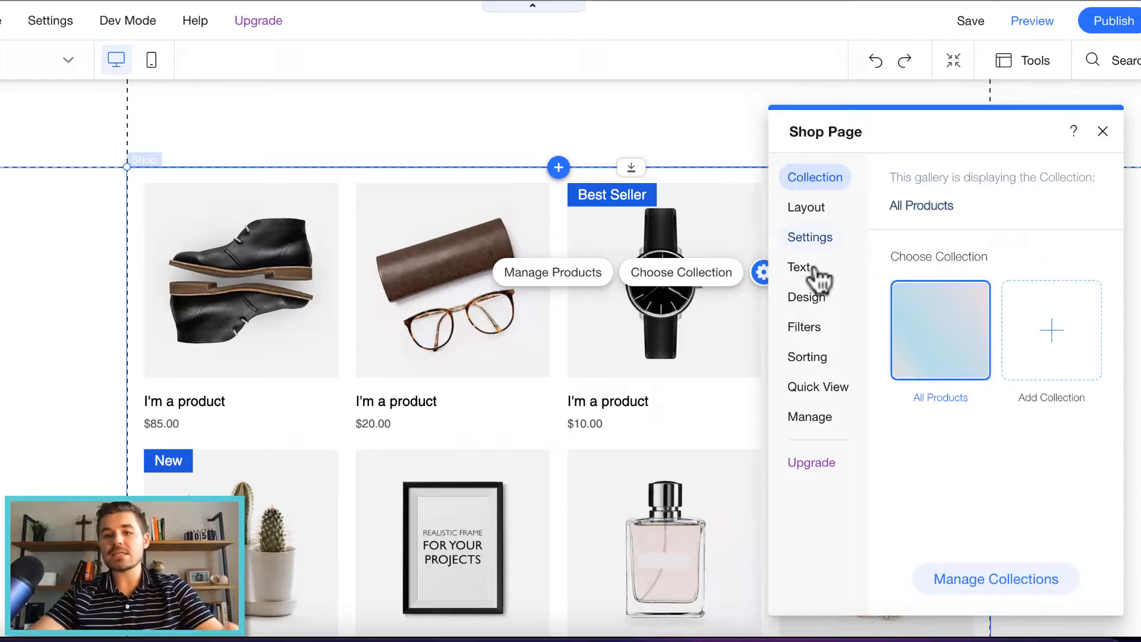
click(806, 297)
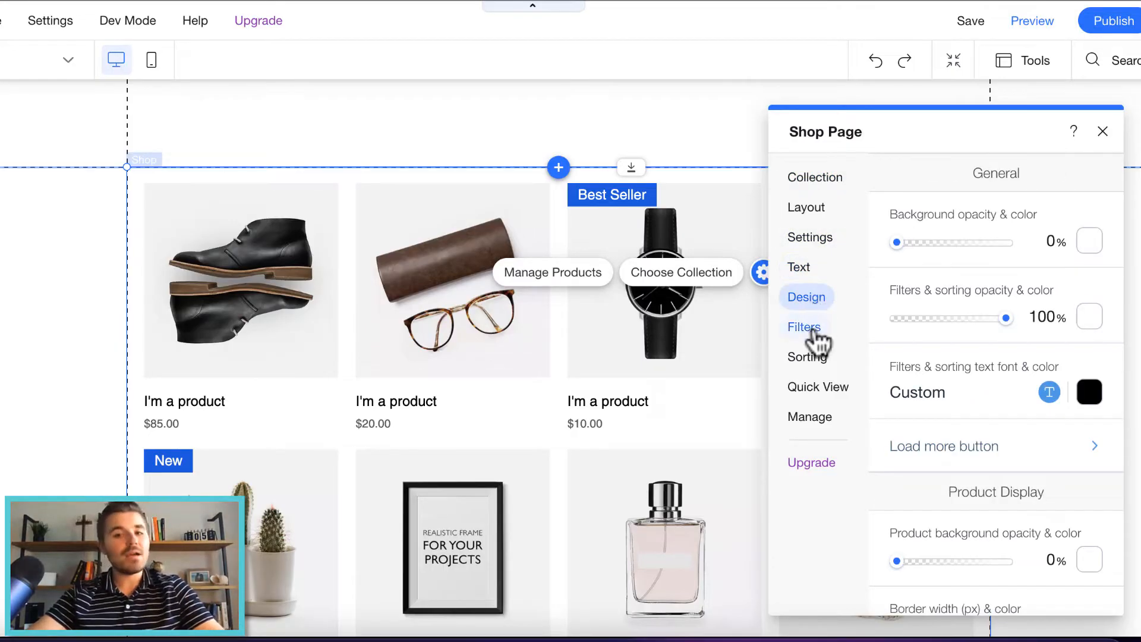
click(807, 357)
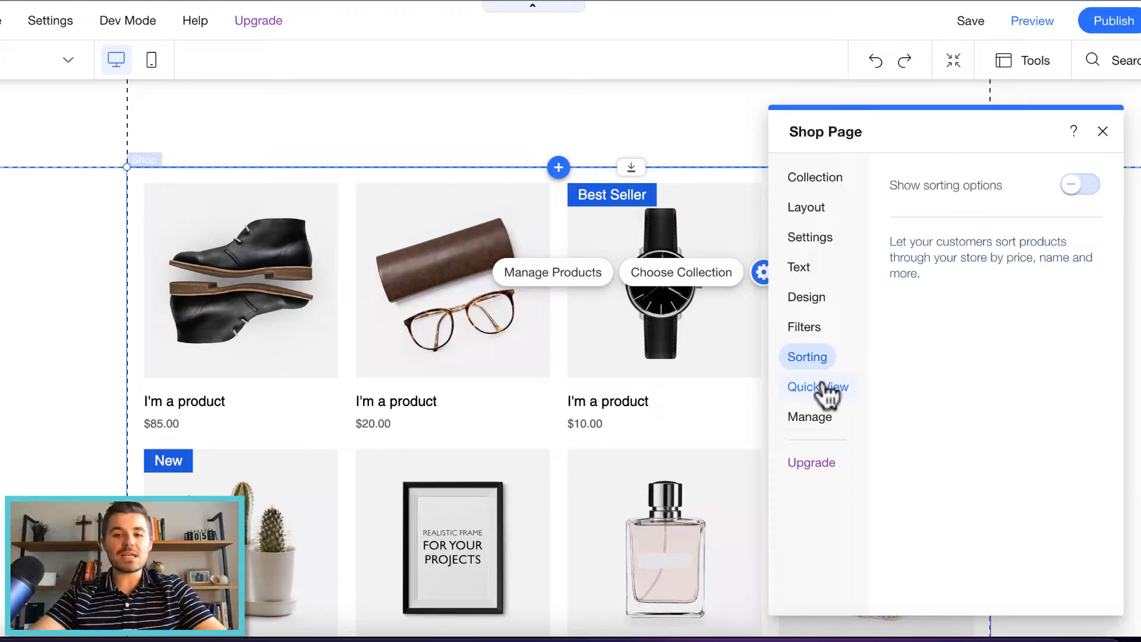
click(1080, 184)
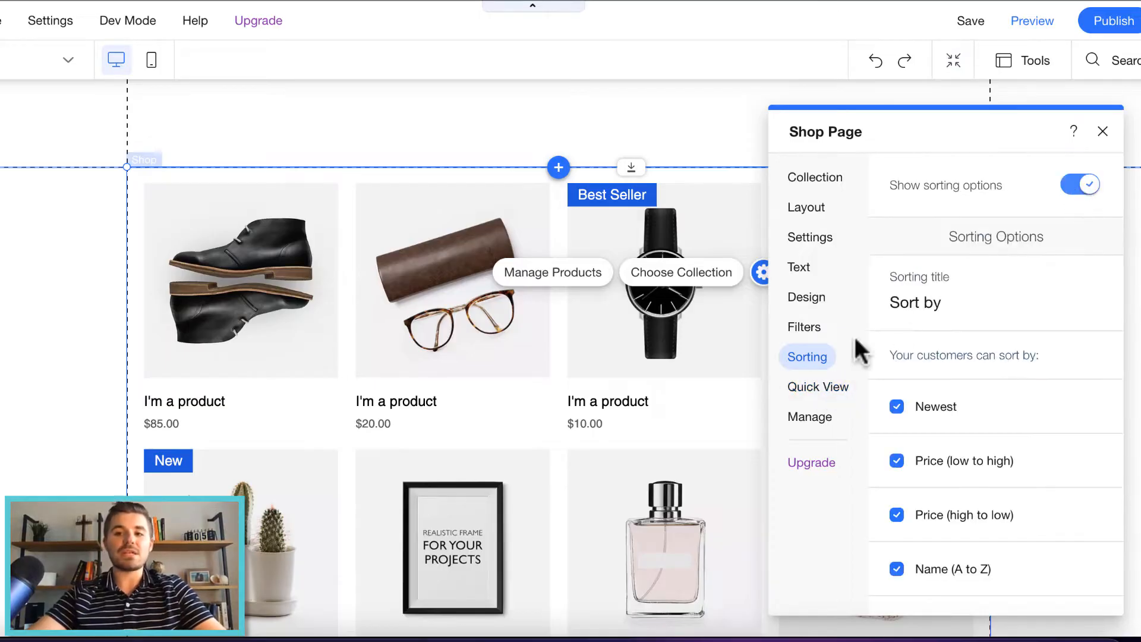
click(805, 327)
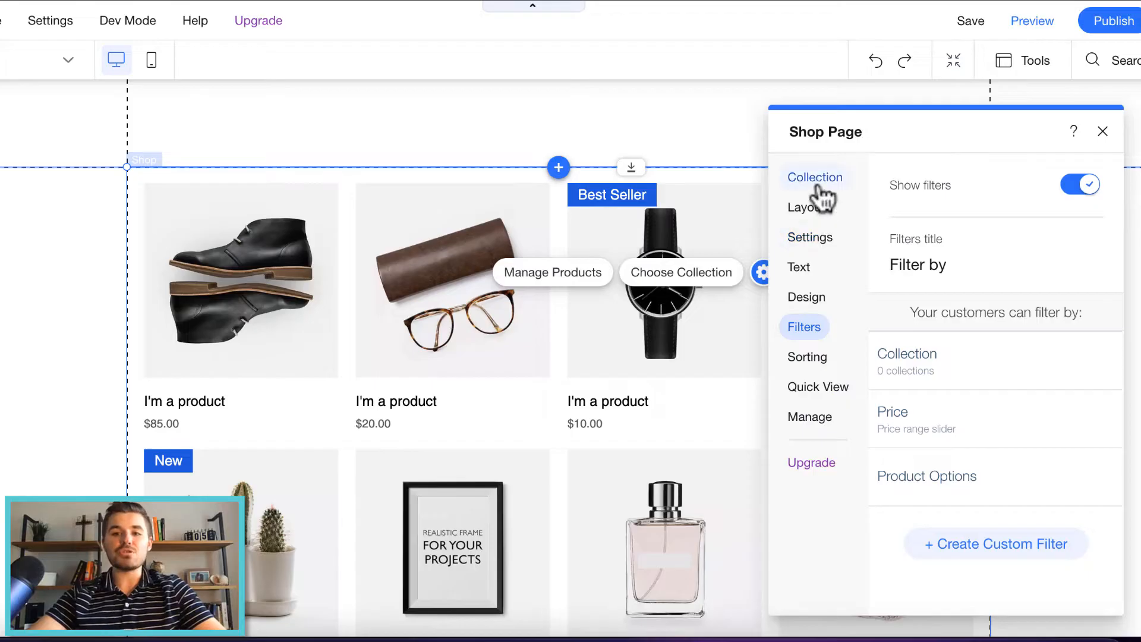
click(815, 177)
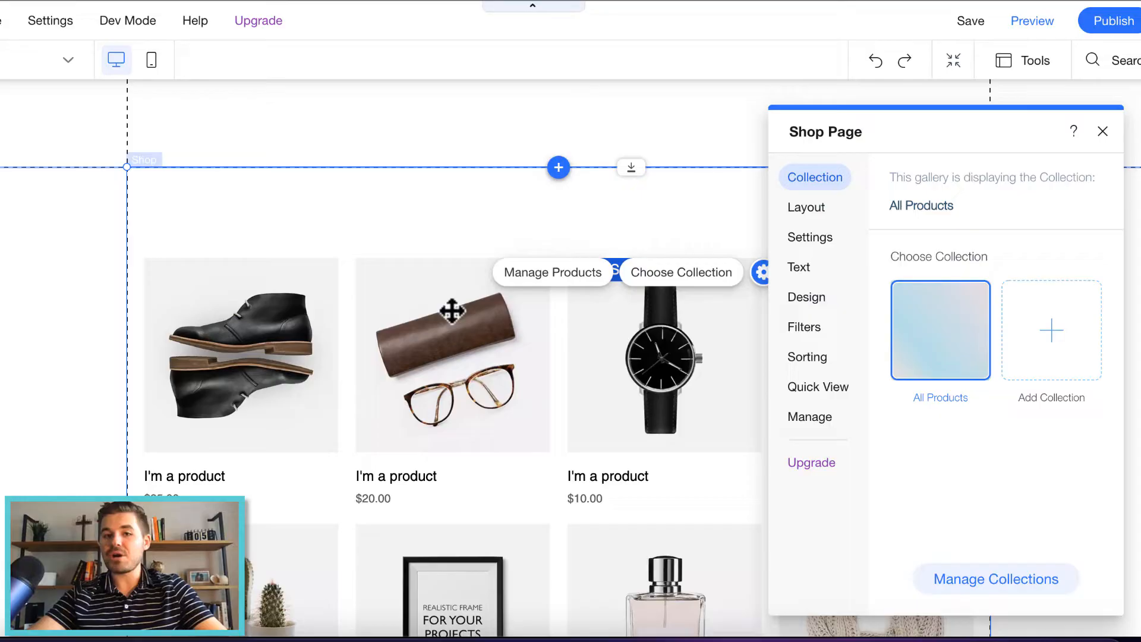
mouse_move(939, 356)
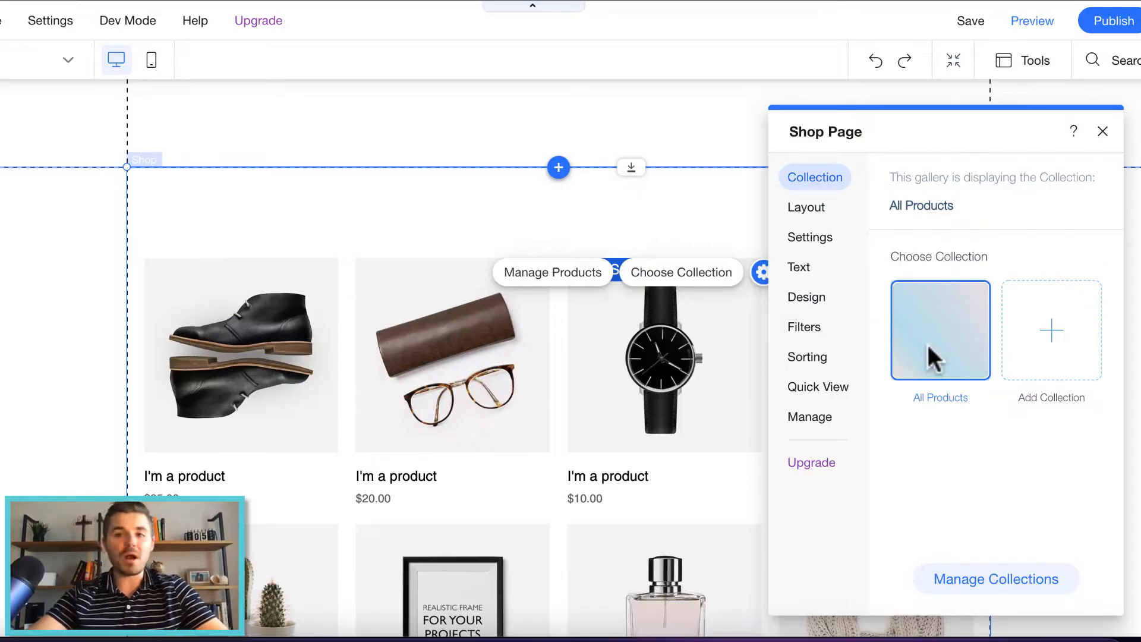
mouse_move(867, 407)
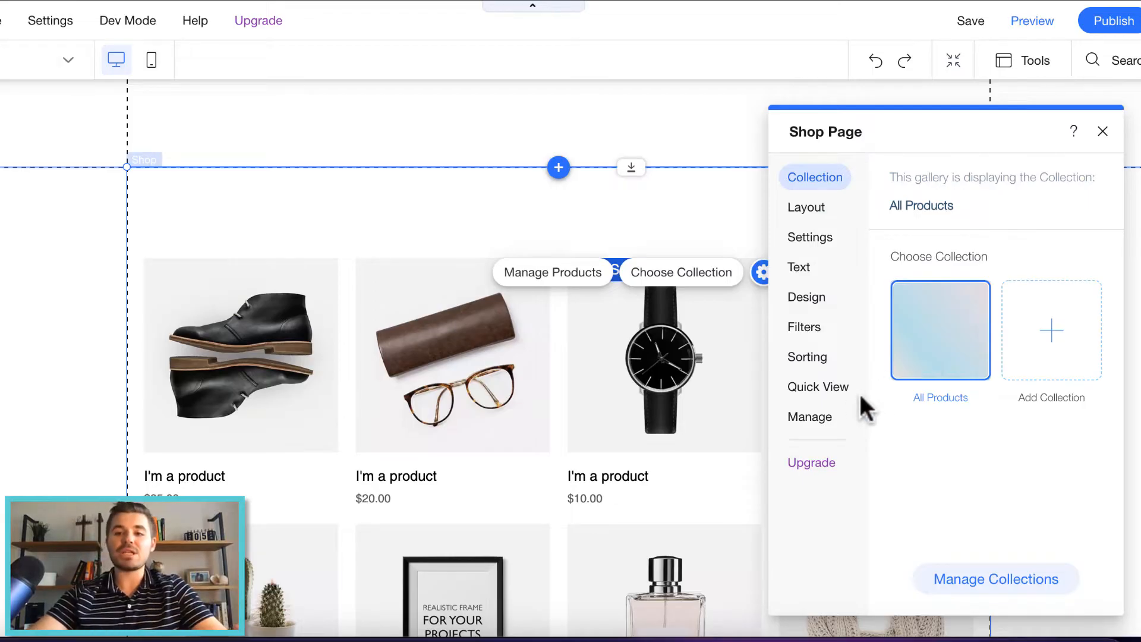
Look through the gallery's design and hover/display settings, then close the settings panel
click(806, 297)
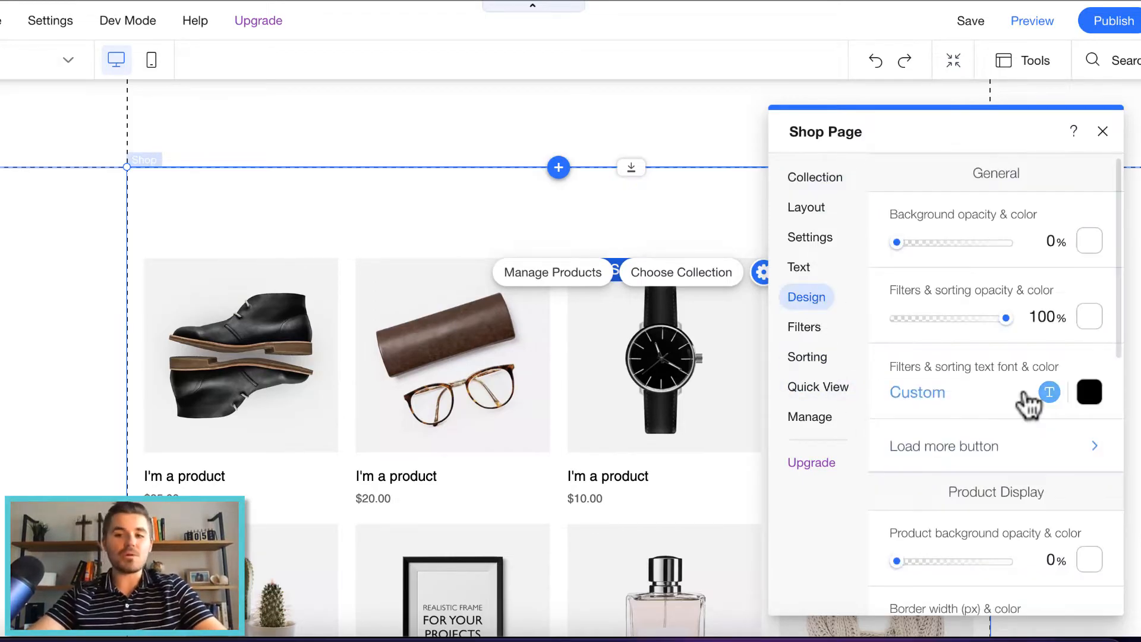
scroll(down, 3)
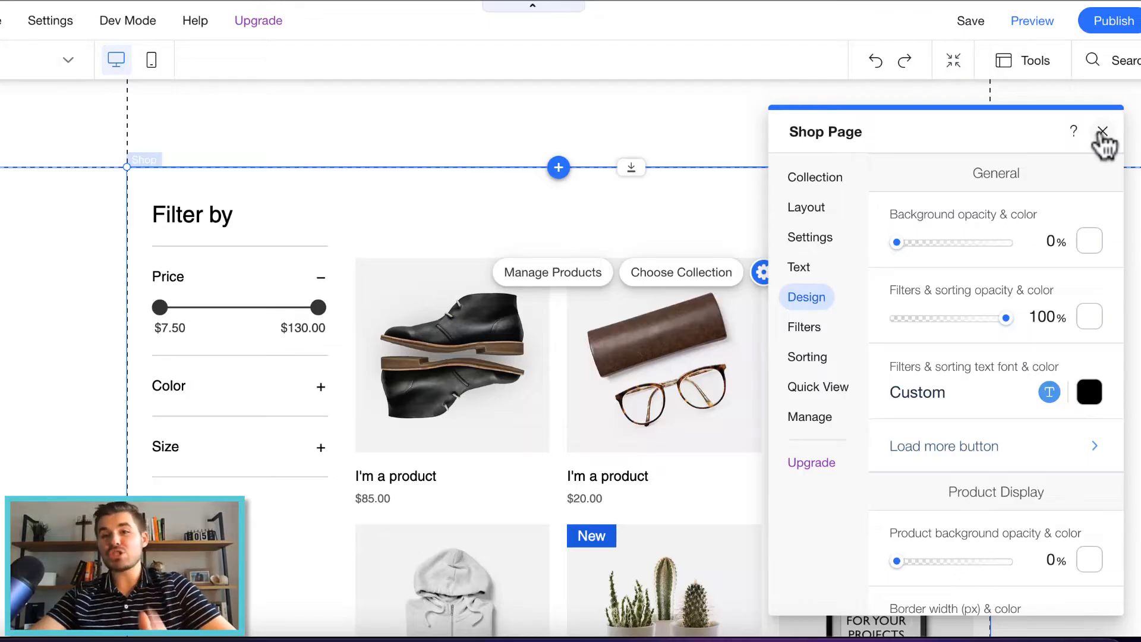
click(810, 237)
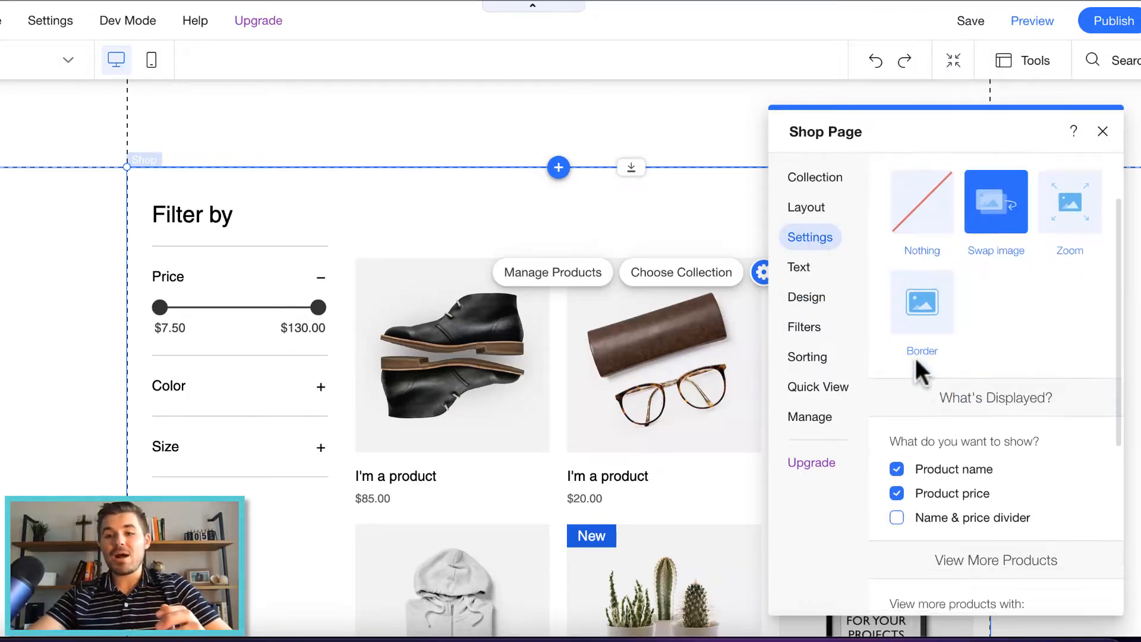
scroll(down, 3)
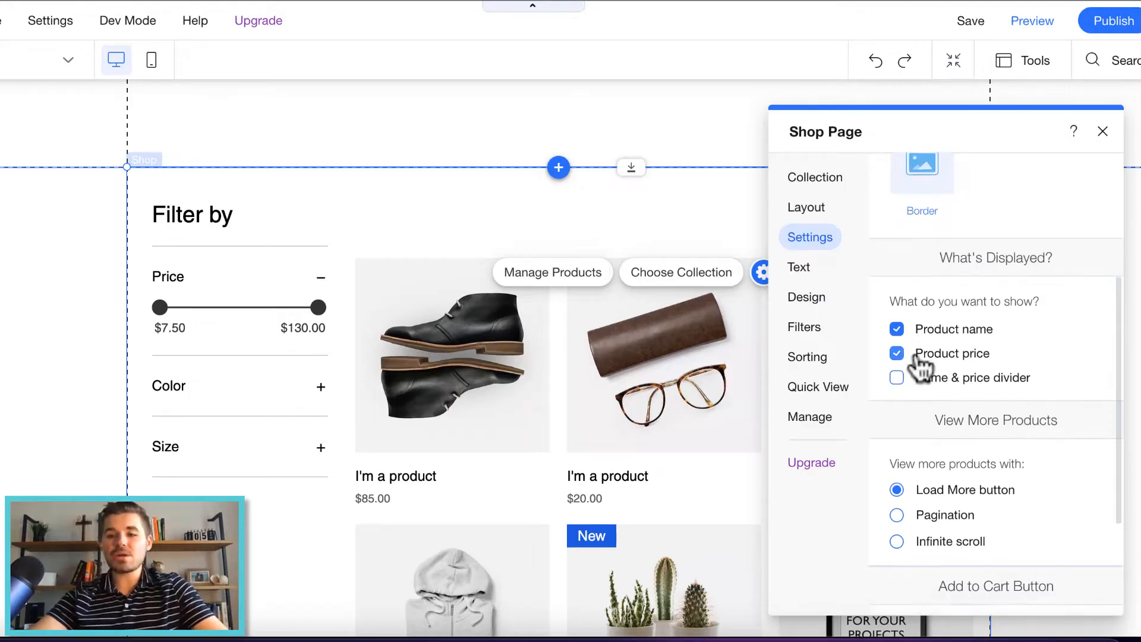
scroll(up, 3)
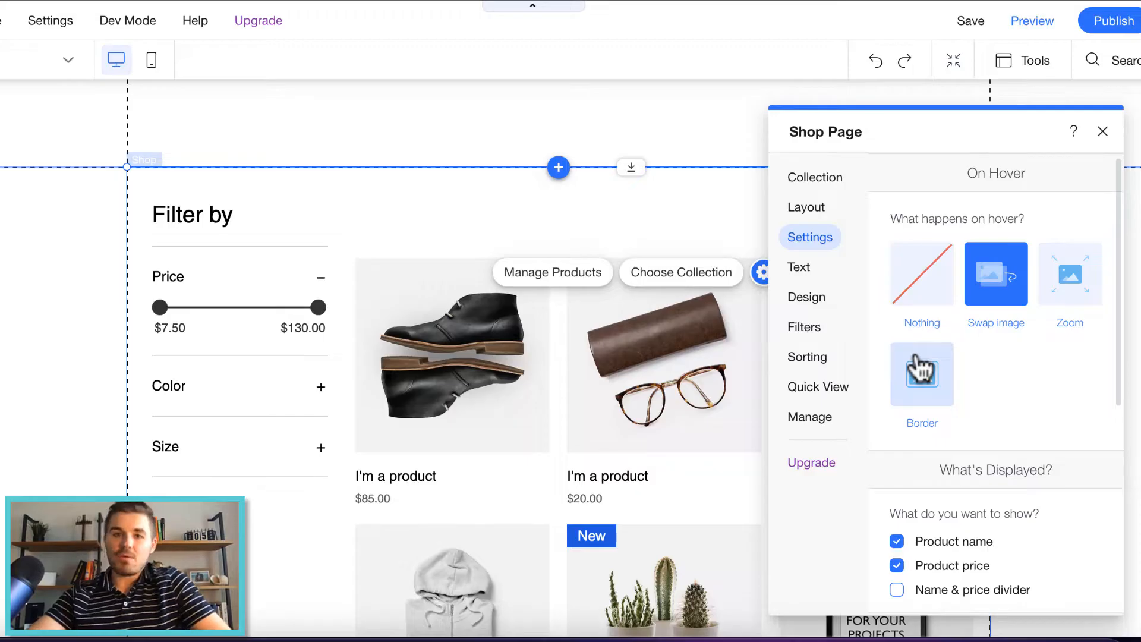
click(1102, 131)
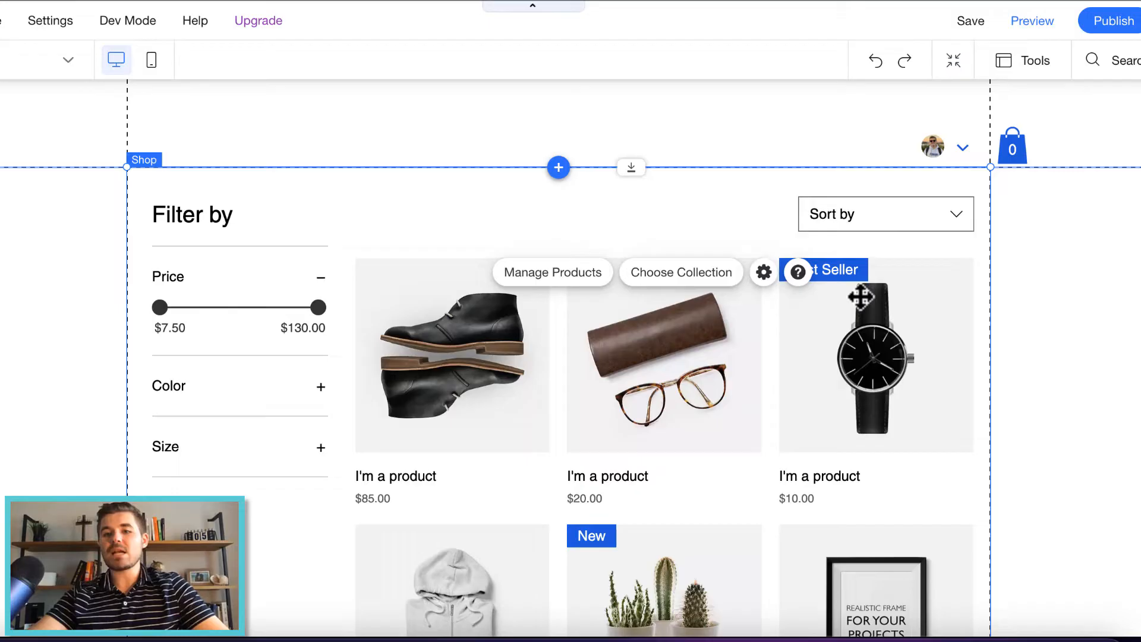
mouse_move(553, 272)
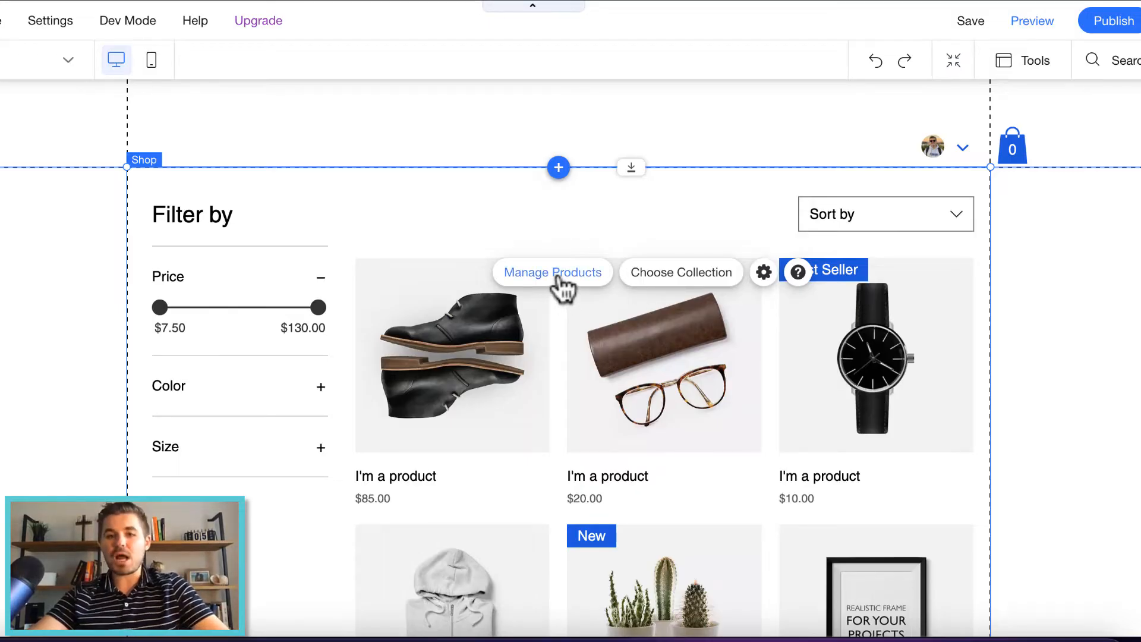
Show the store's Products list of 12 sample items via Manage Products, dismissing the product-type tip
click(551, 273)
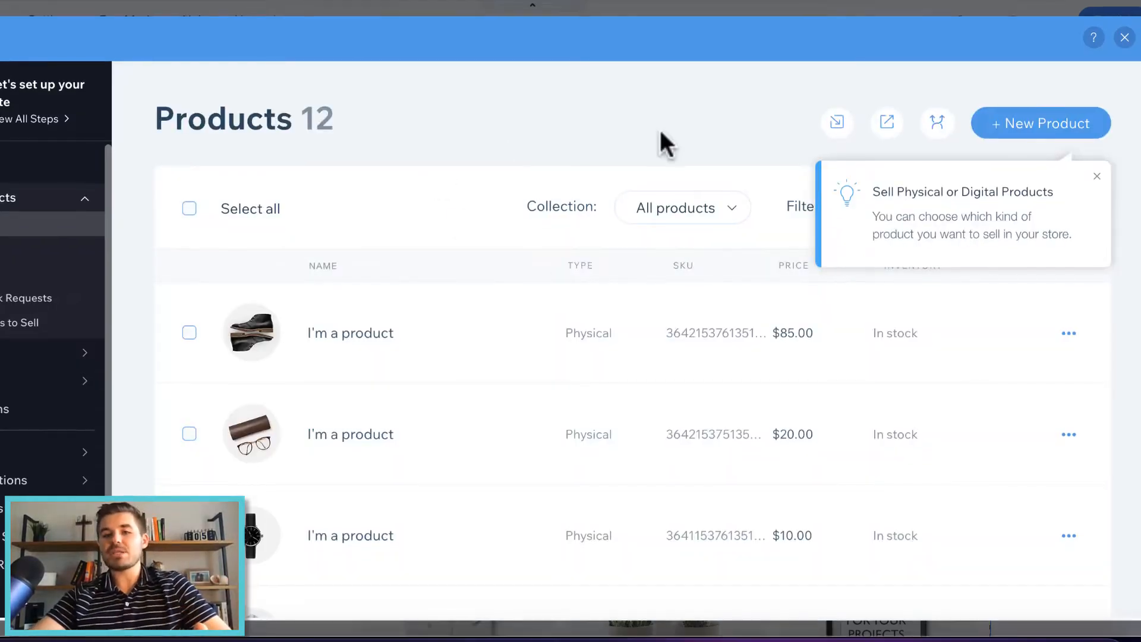
click(1097, 176)
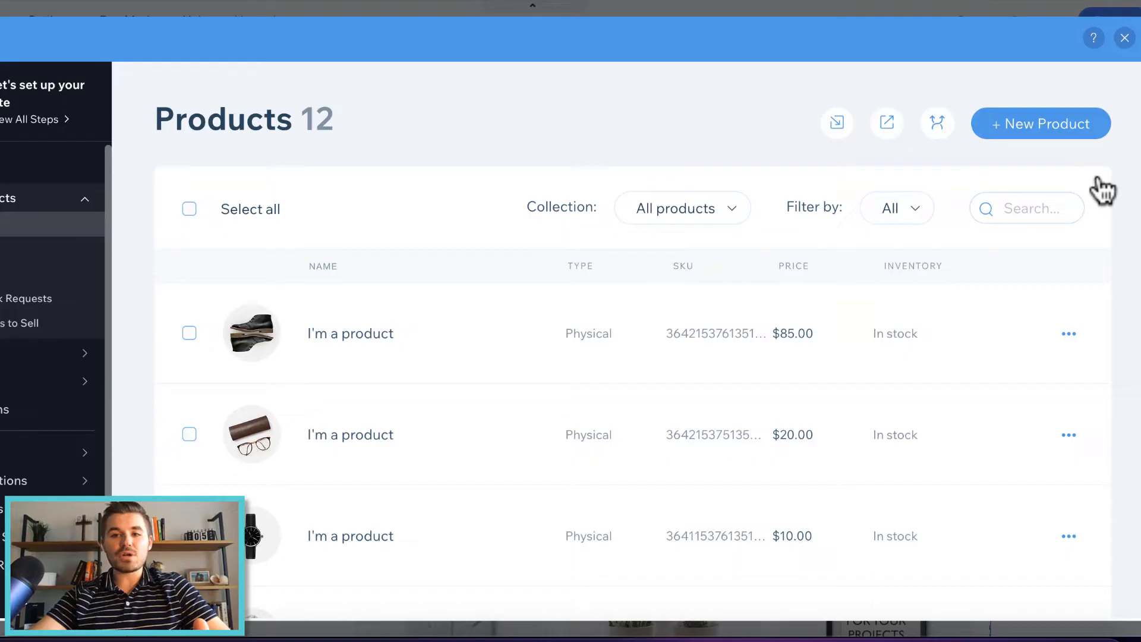
scroll(down, 3)
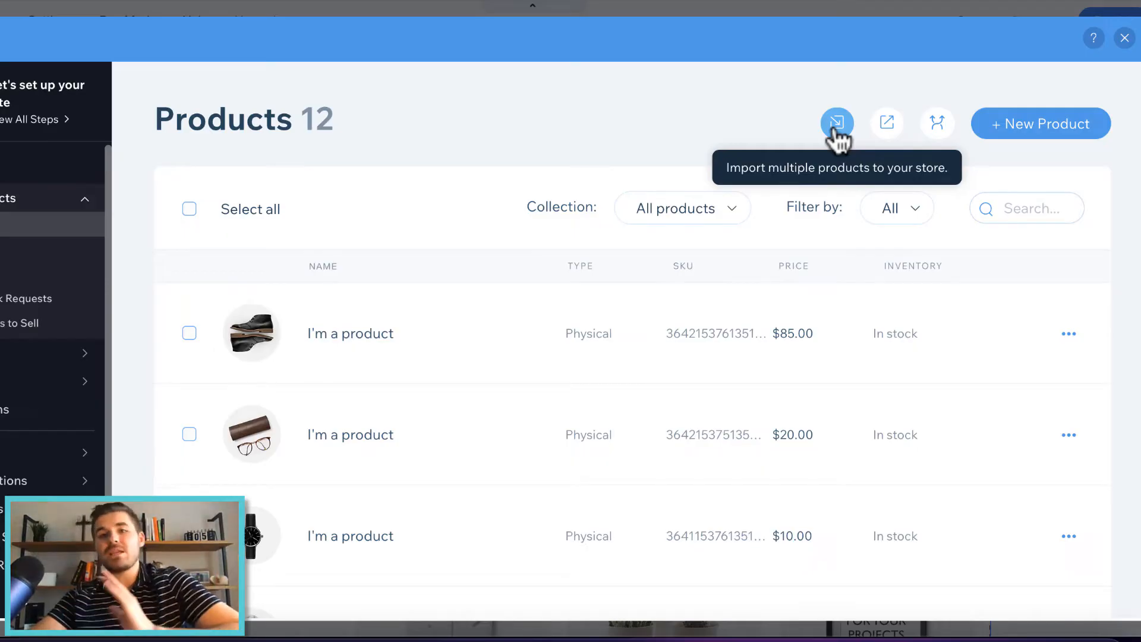
mouse_move(887, 123)
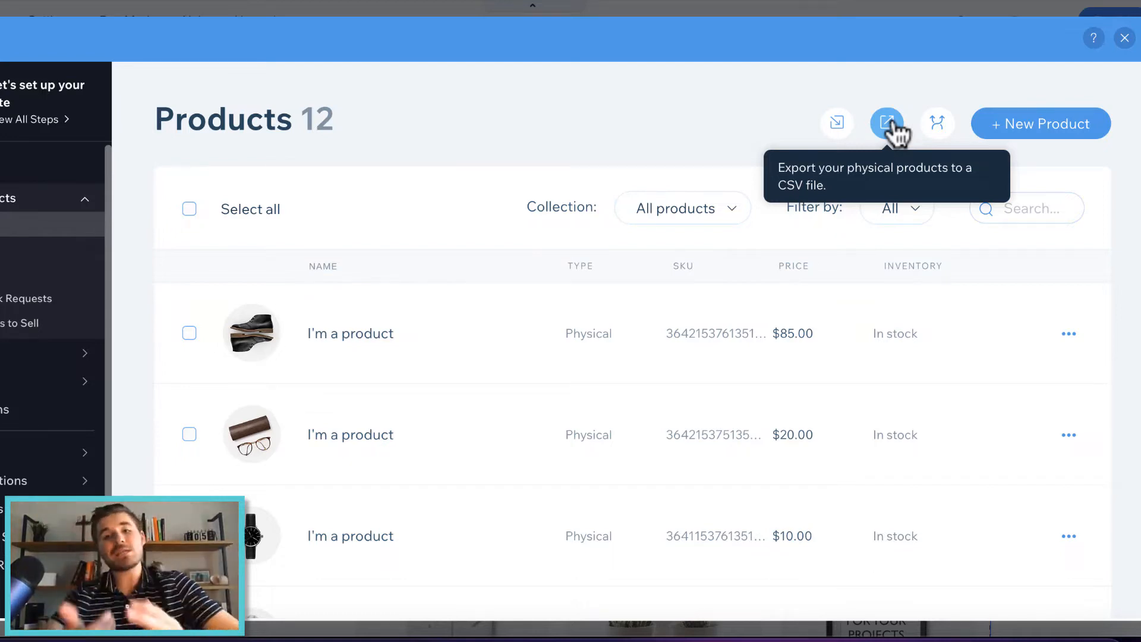
mouse_move(936, 123)
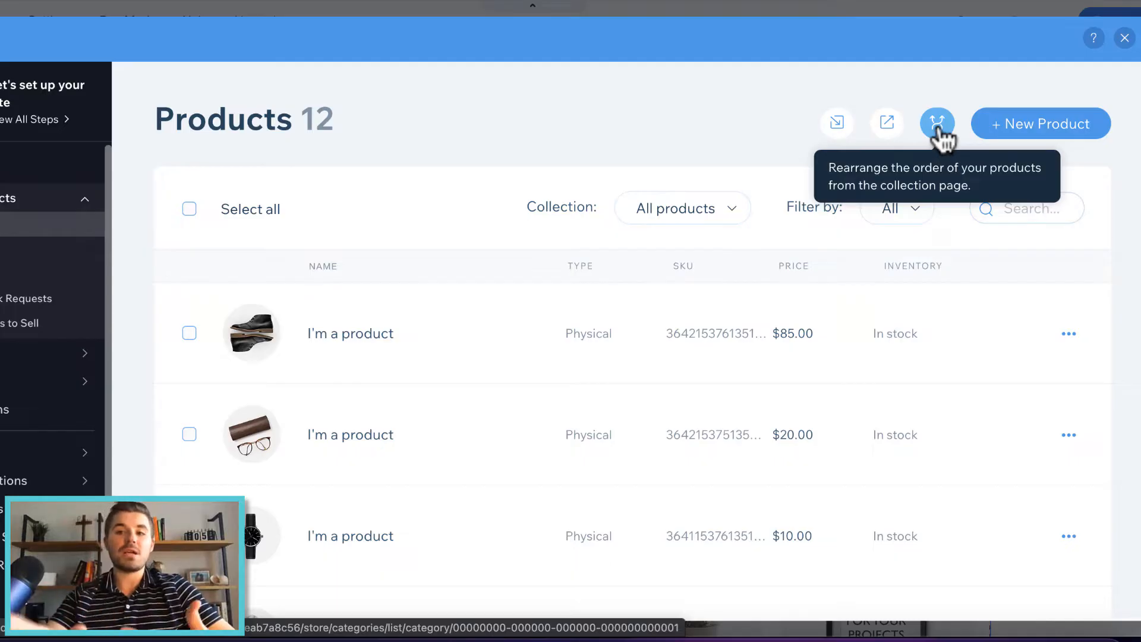
mouse_move(734, 160)
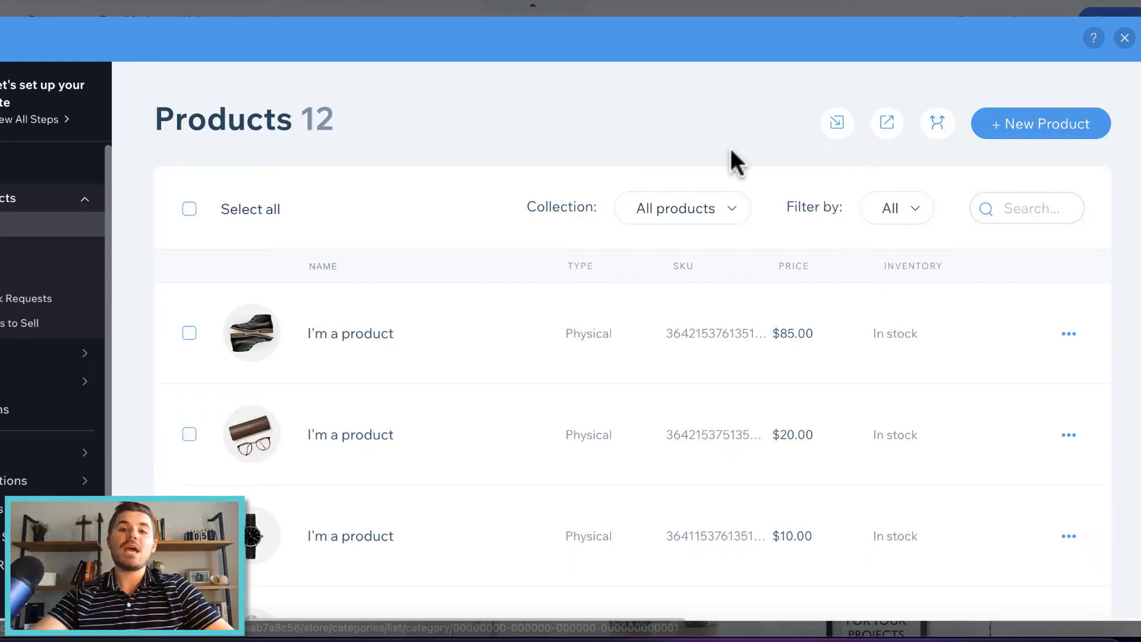
scroll(down, 3)
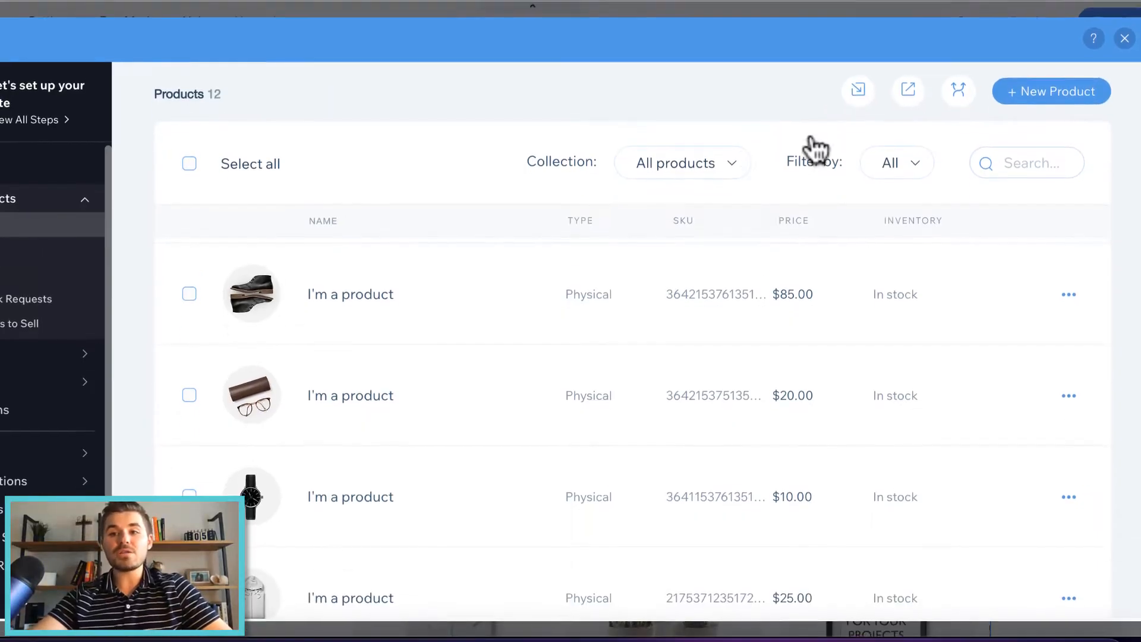
scroll(down, 3)
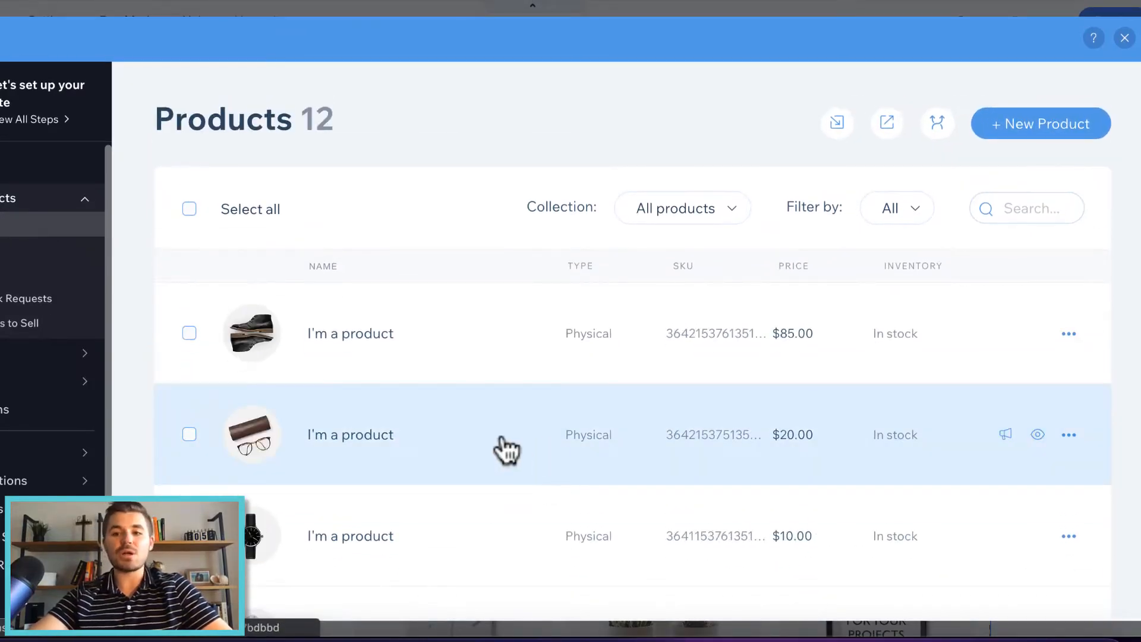
mouse_move(1048, 193)
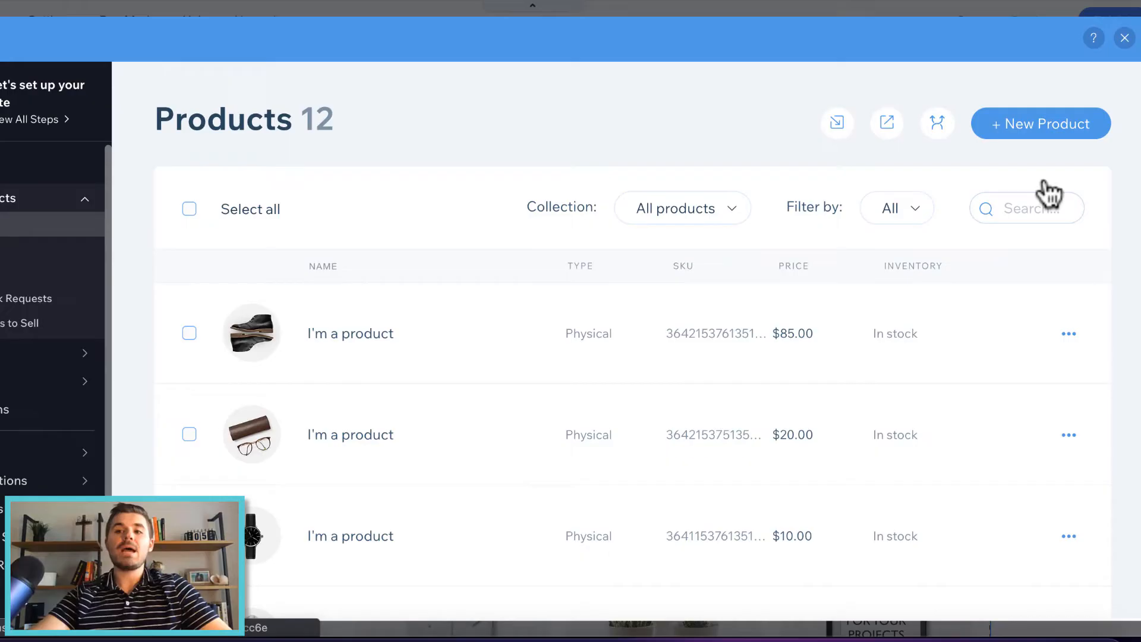
Start a New Product to reveal the Digital File or Physical choice
click(1041, 123)
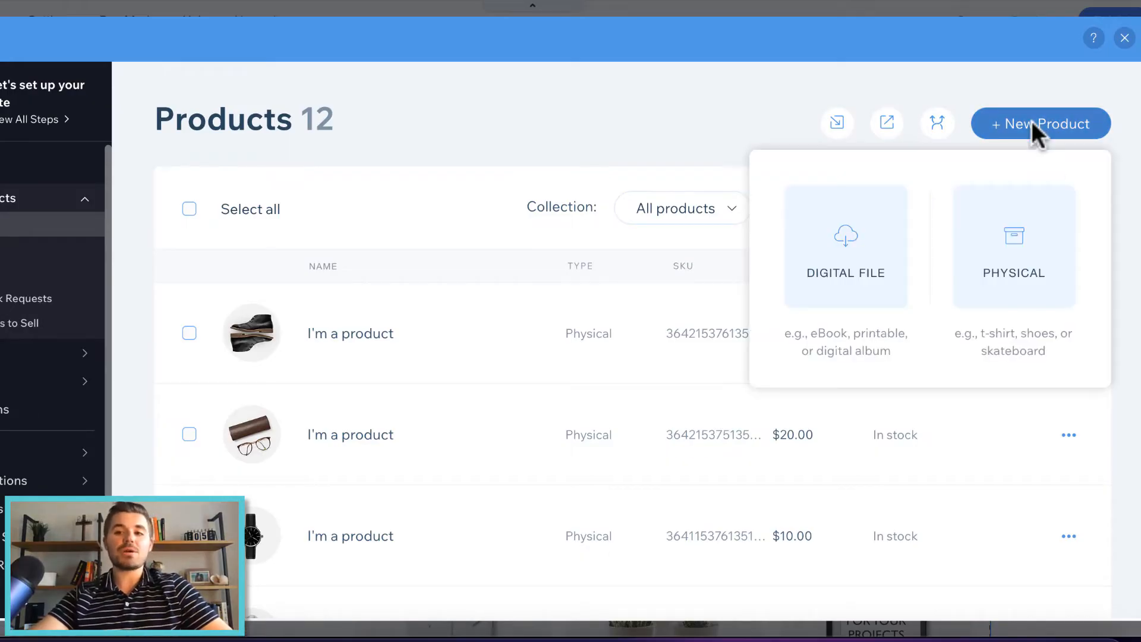
mouse_move(850, 320)
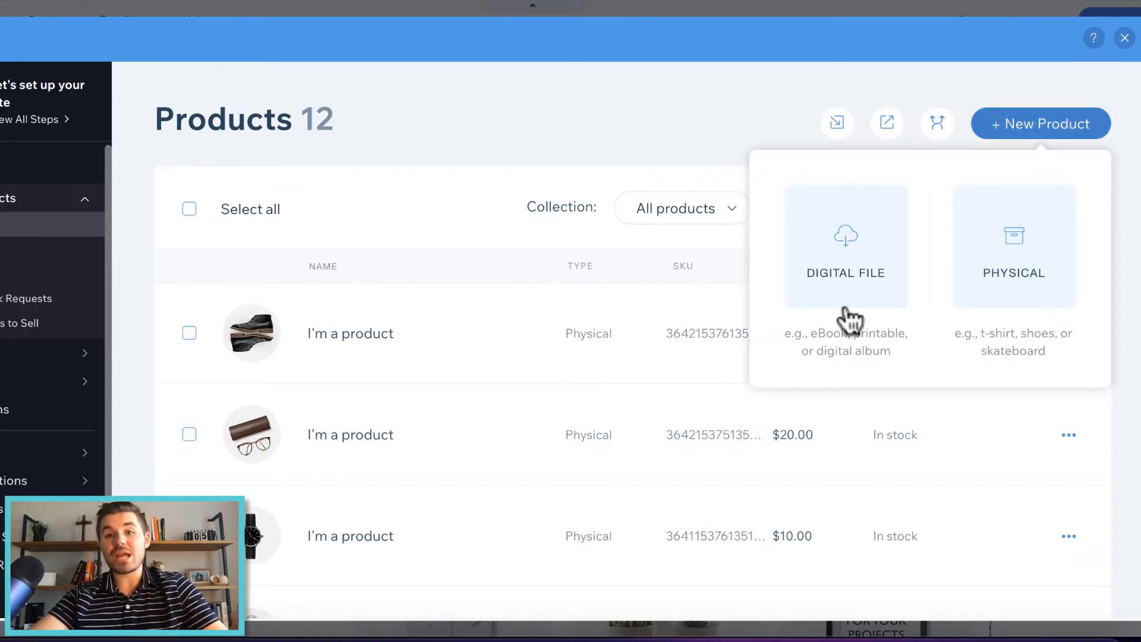
mouse_move(906, 360)
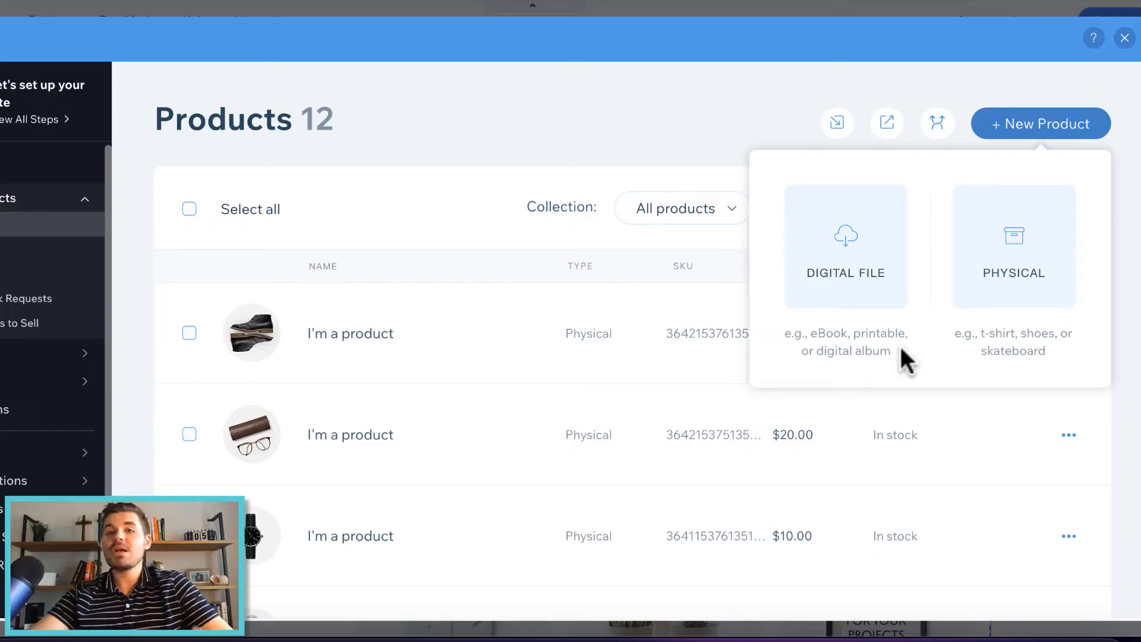
mouse_move(1043, 332)
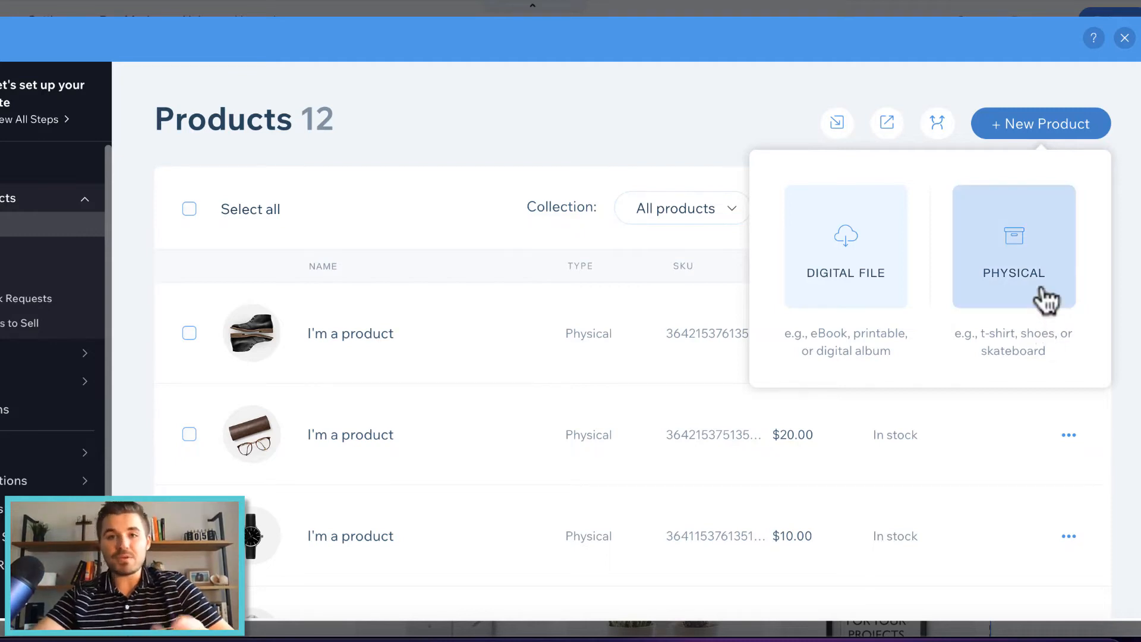
mouse_move(1008, 253)
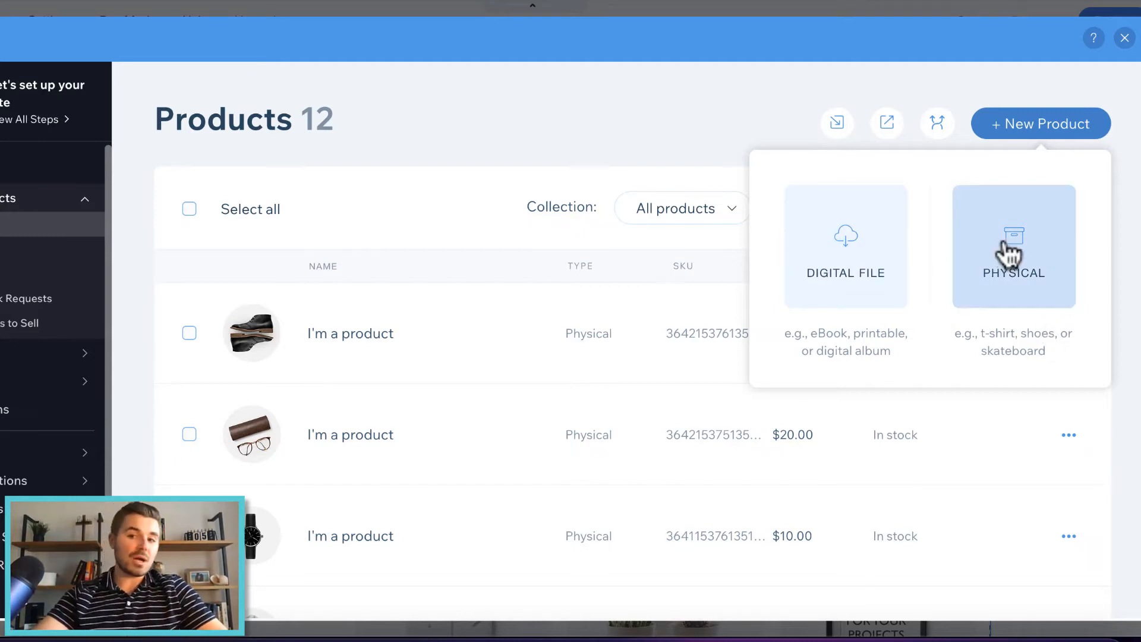
Begin a Physical product, then leave the blank form for the Inventory list of 12 products
click(1013, 245)
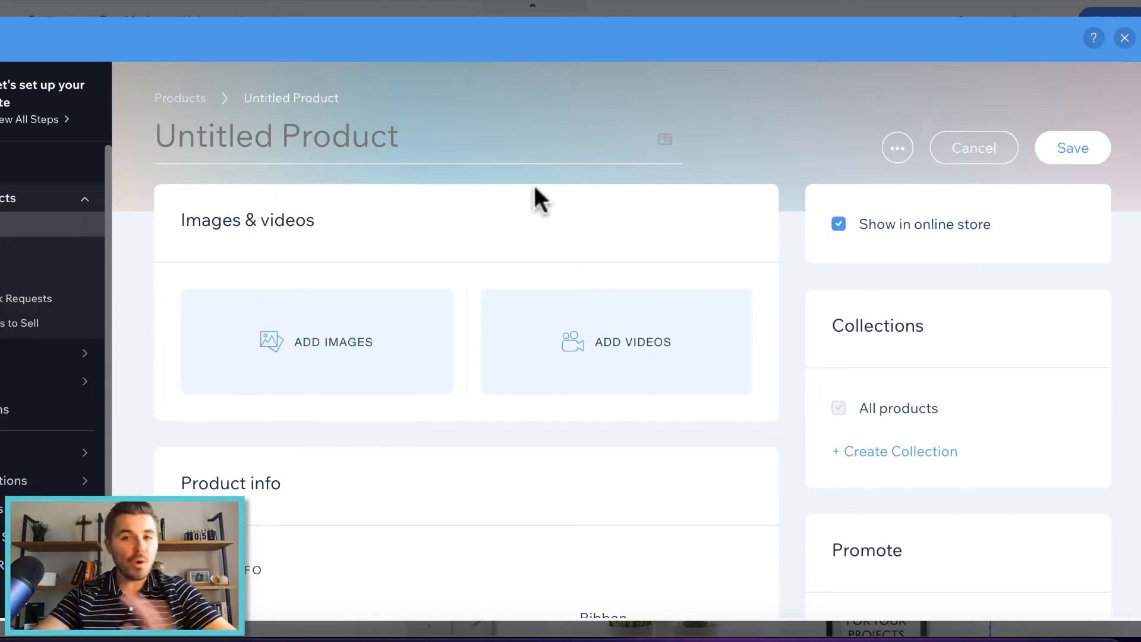
mouse_move(335, 196)
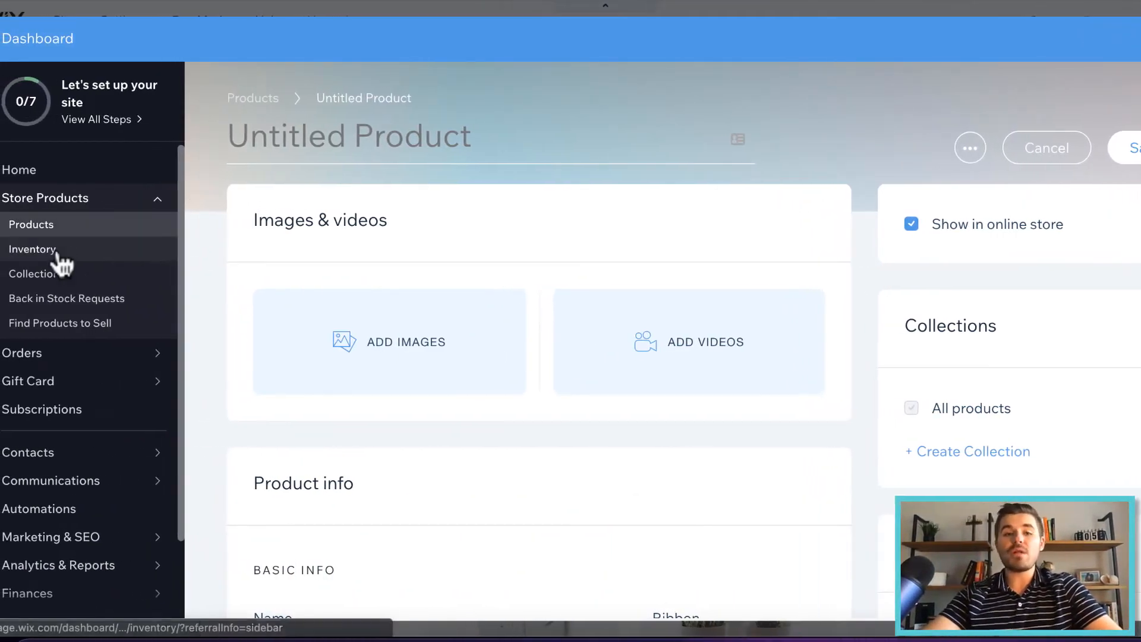
click(32, 249)
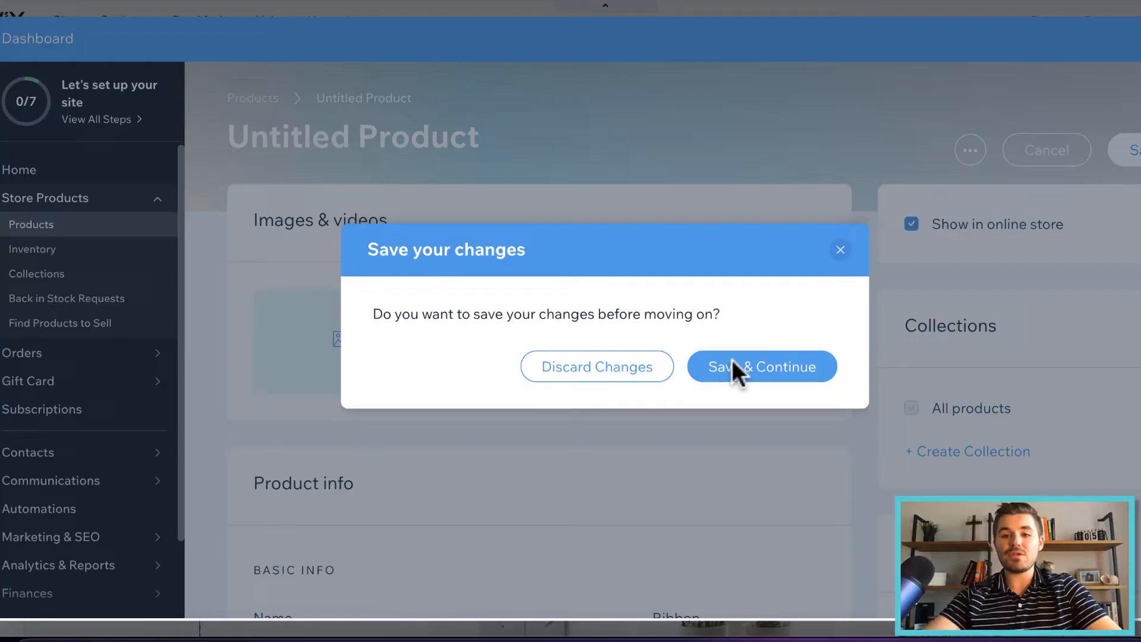
click(761, 366)
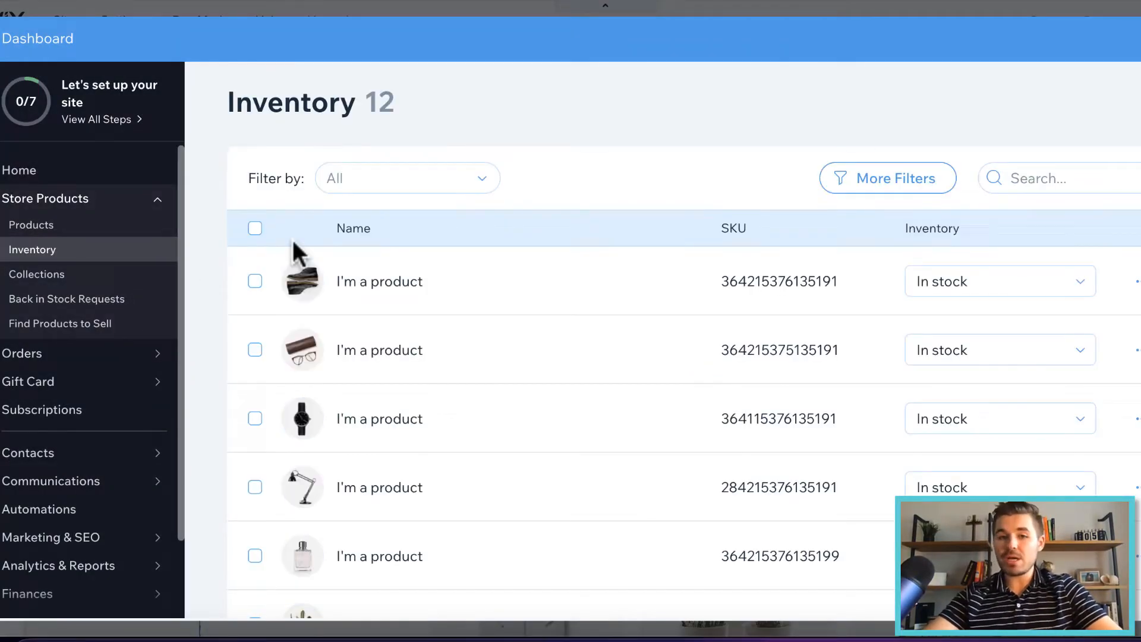
Check the lamp product's stock status choices in Inventory, then show the Collections page with 'All products'
scroll(down, 3)
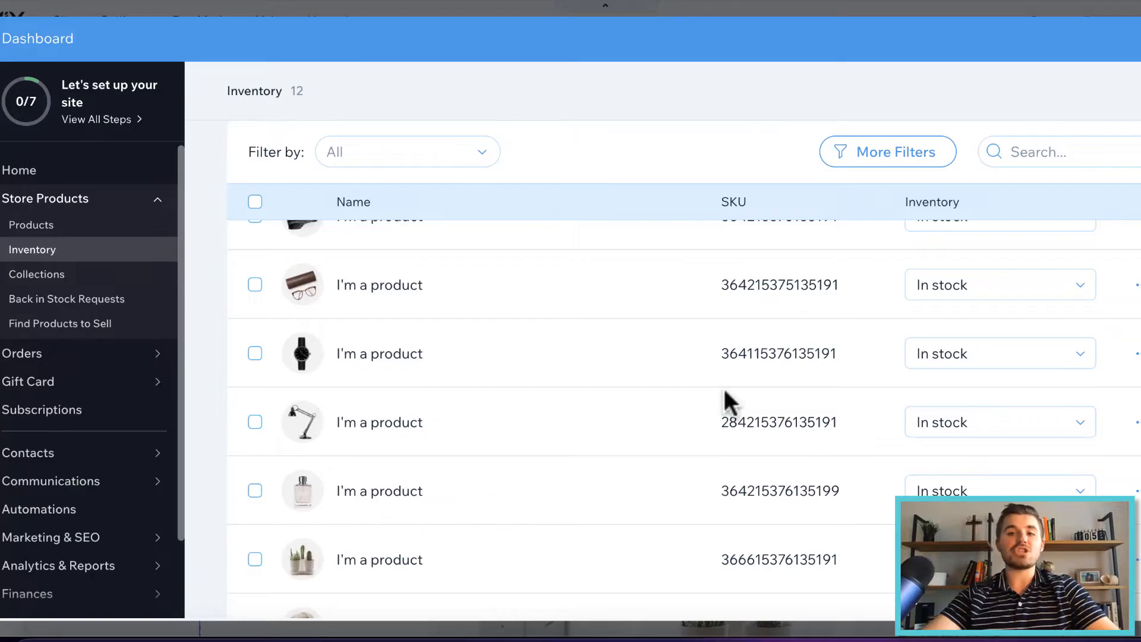
click(999, 315)
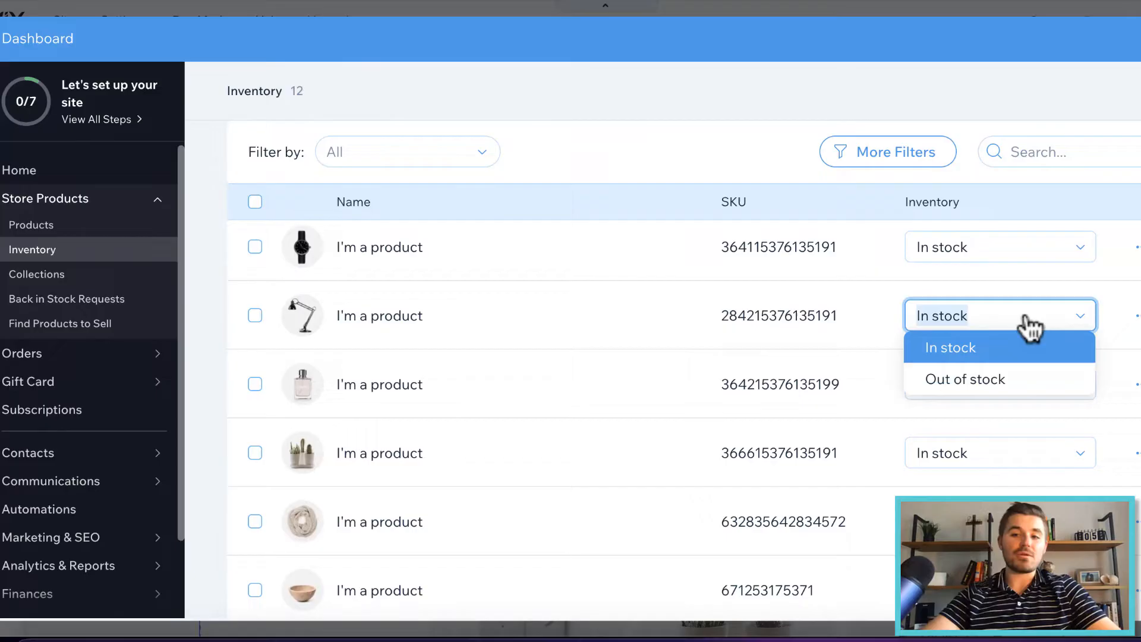
scroll(down, 3)
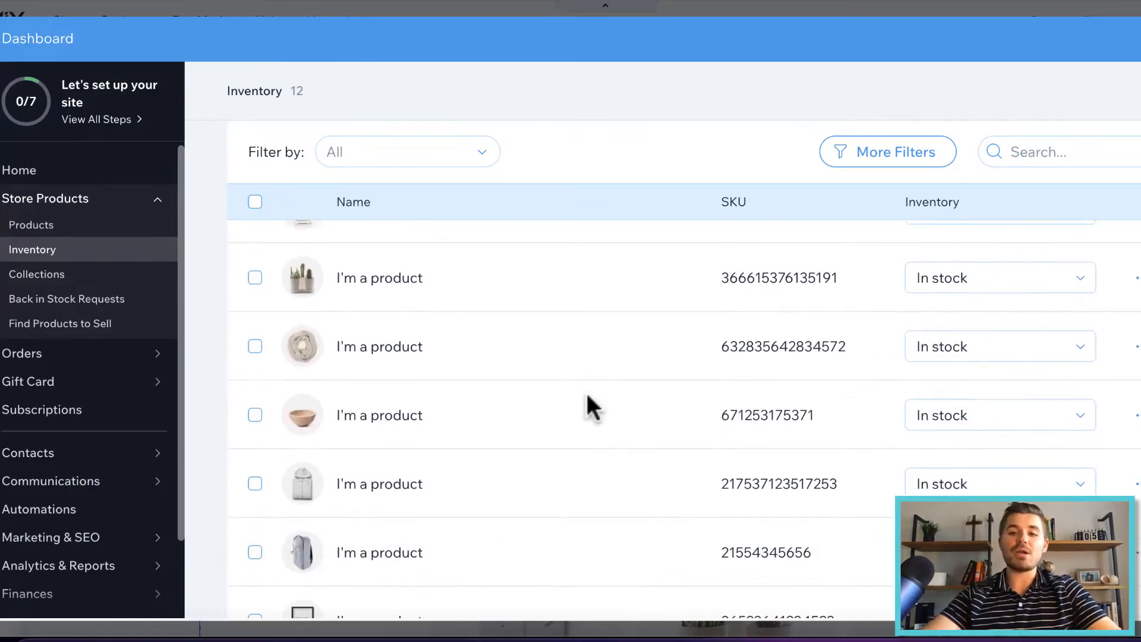
scroll(up, 3)
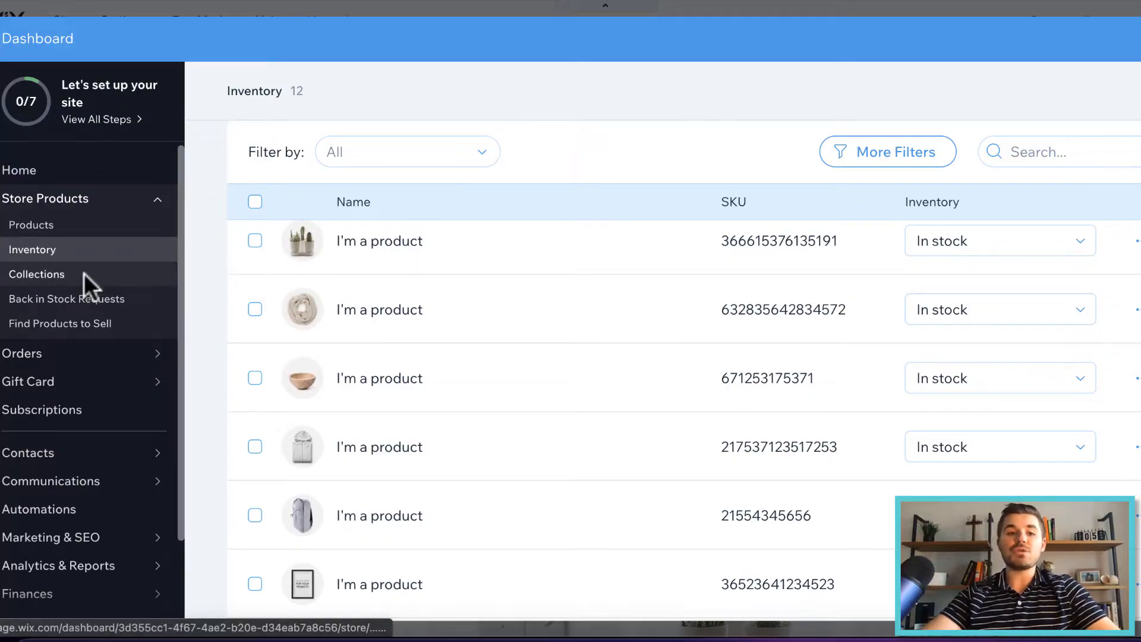
click(37, 273)
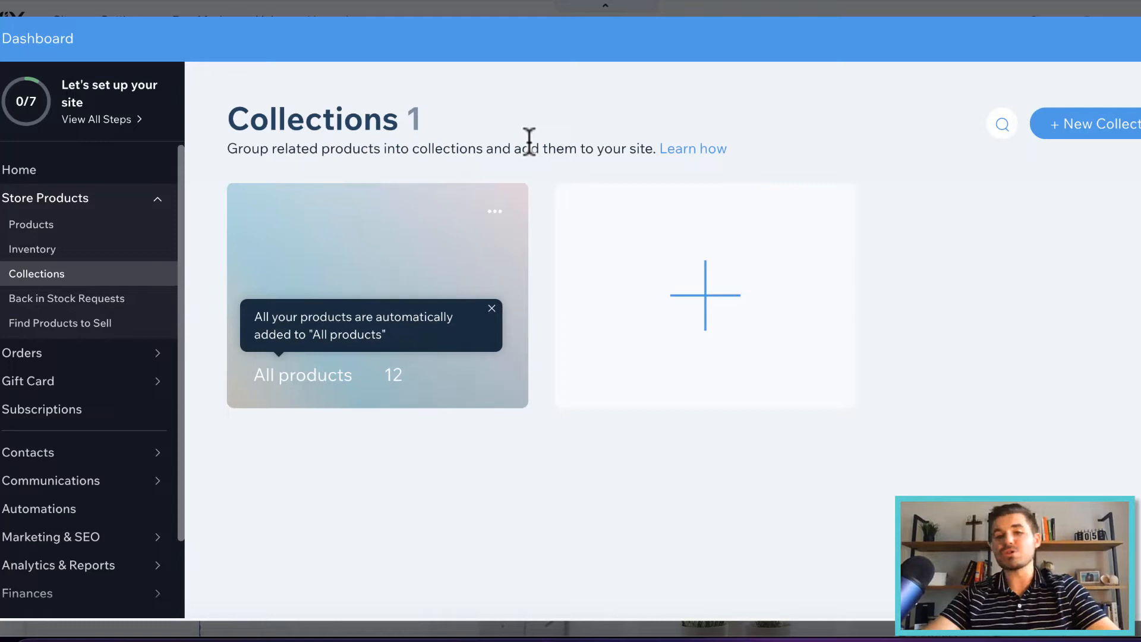
mouse_move(871, 125)
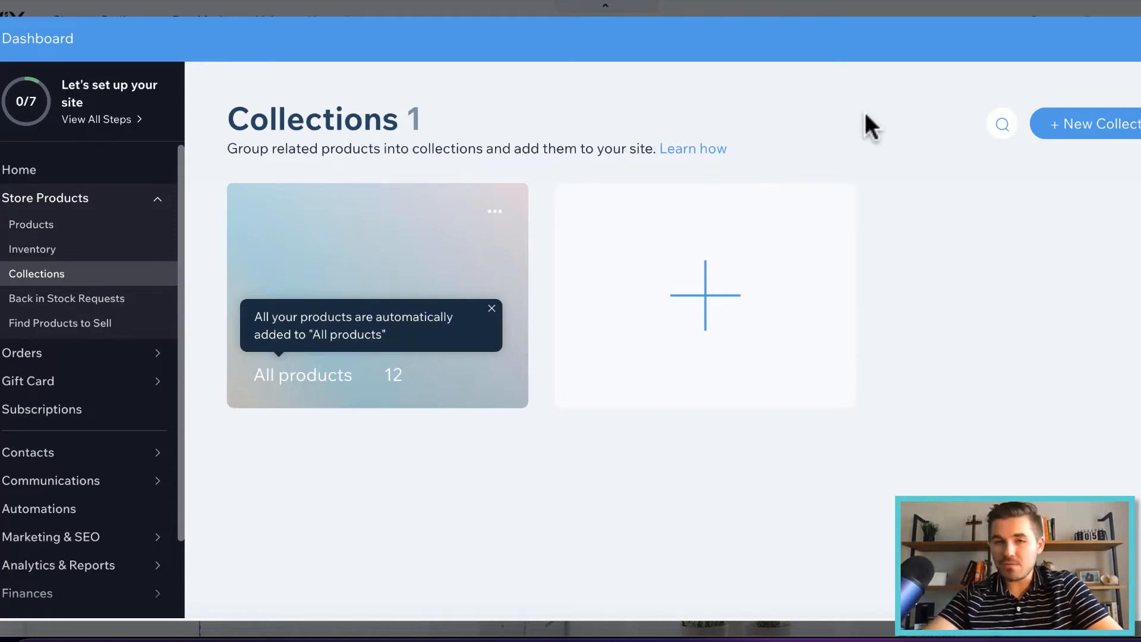
mouse_move(703, 312)
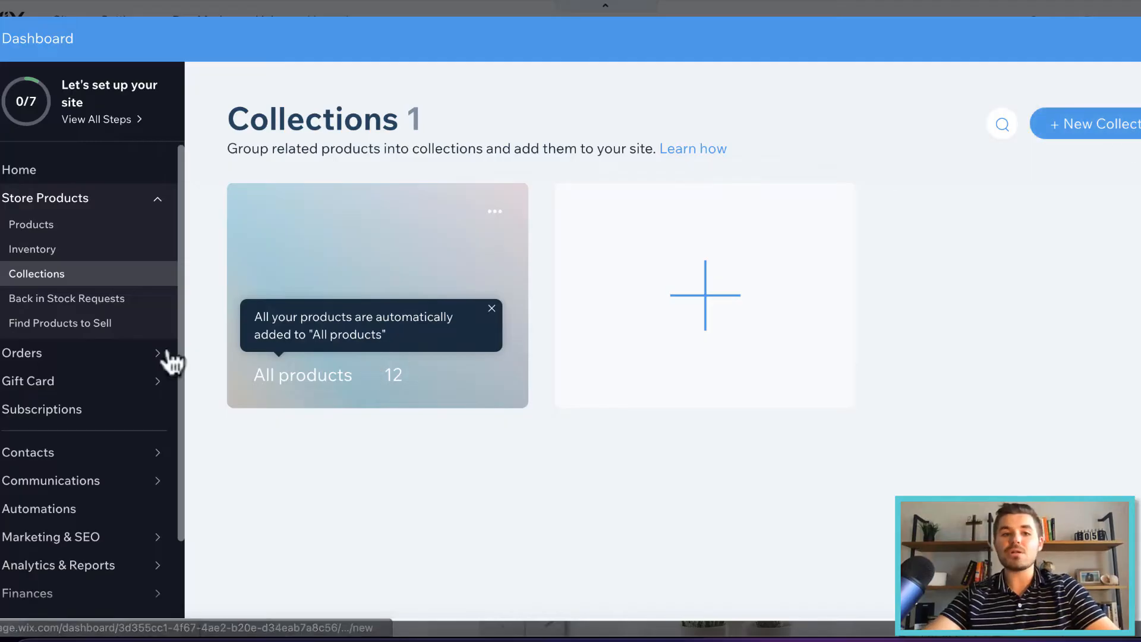
click(66, 299)
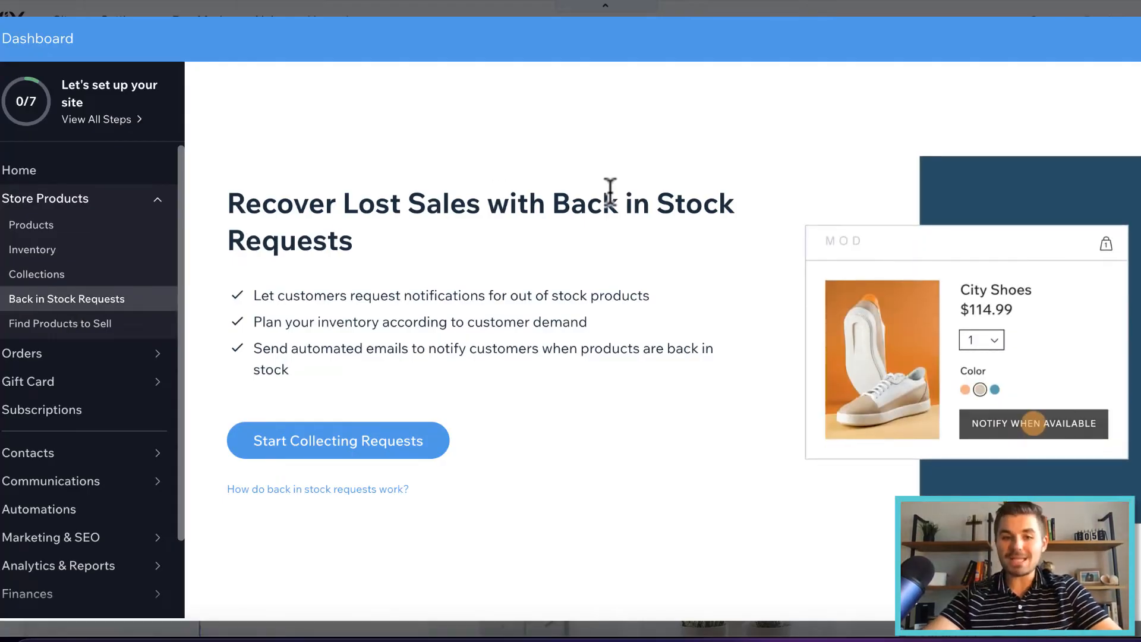
click(1031, 423)
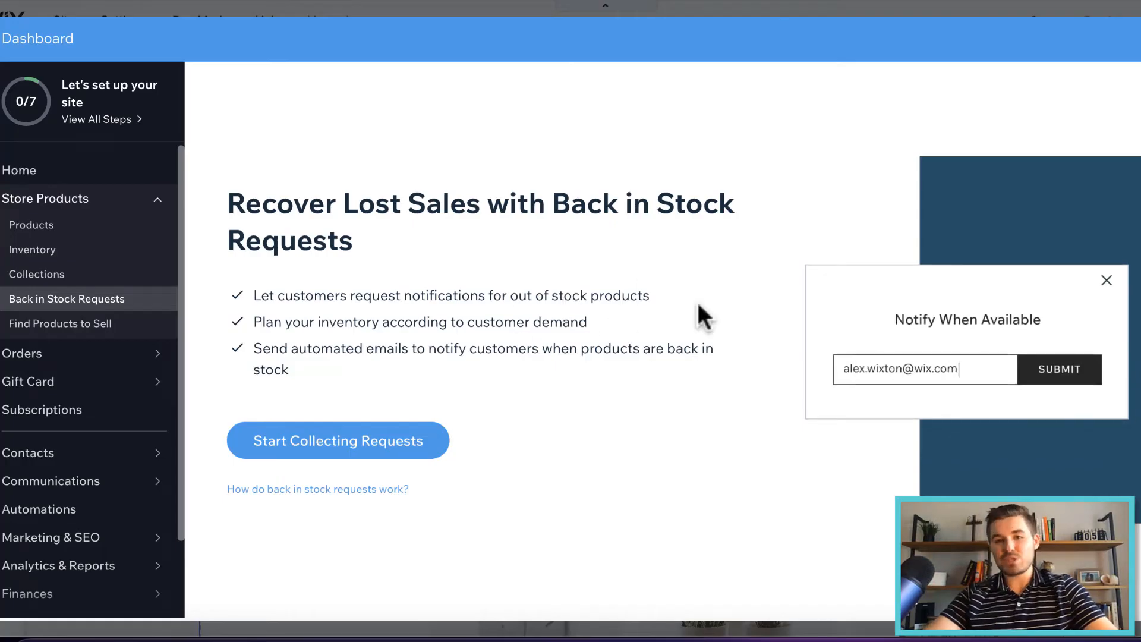
click(1059, 369)
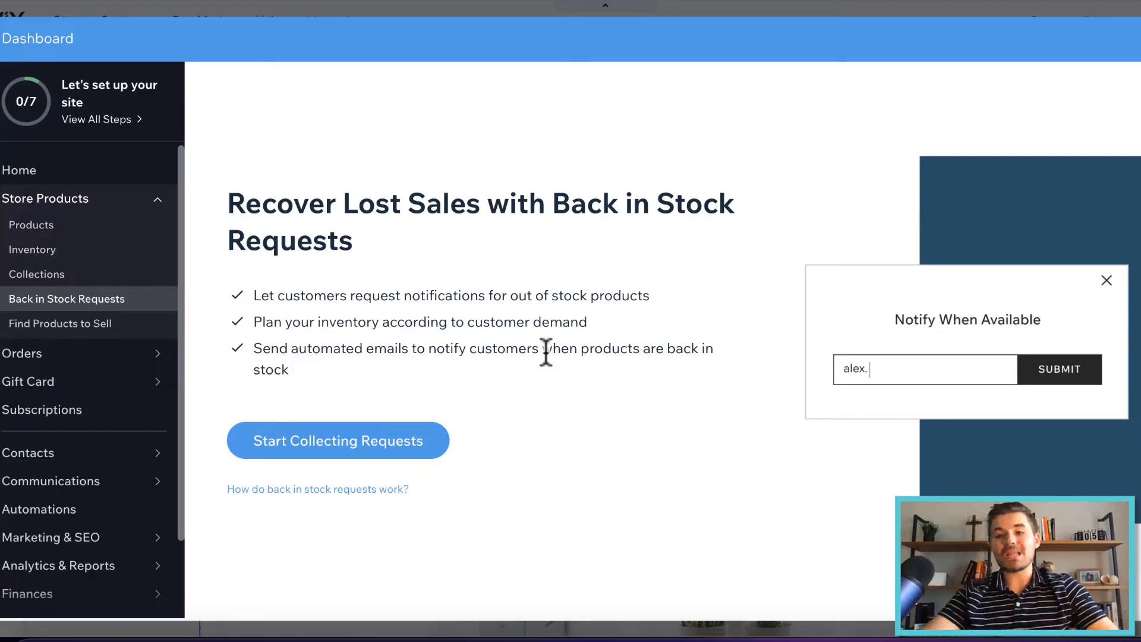
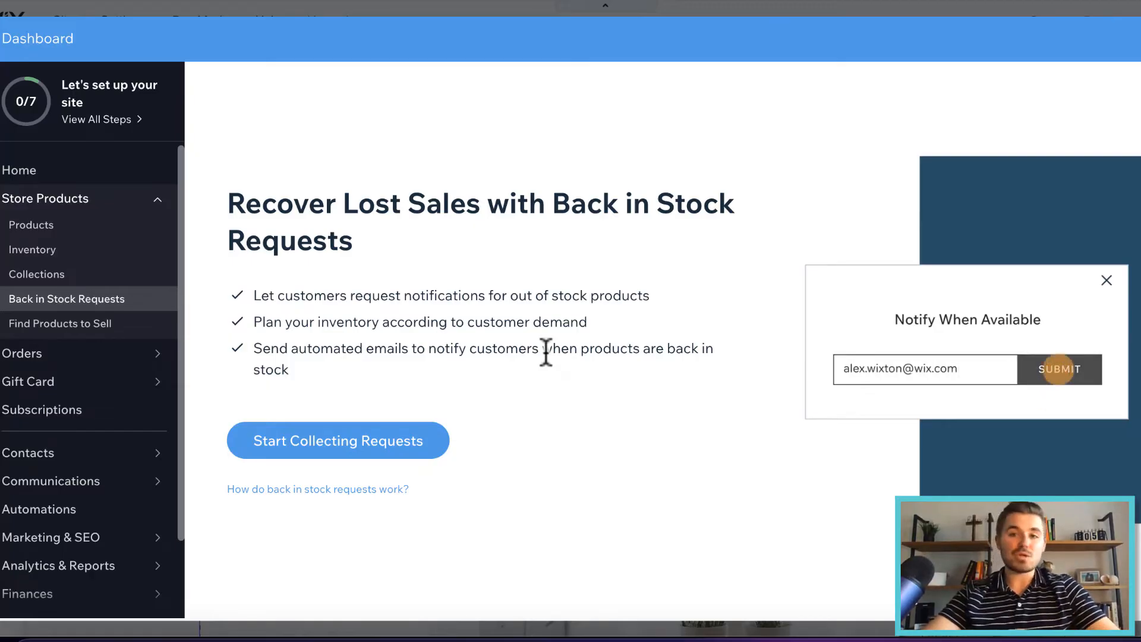
click(1059, 369)
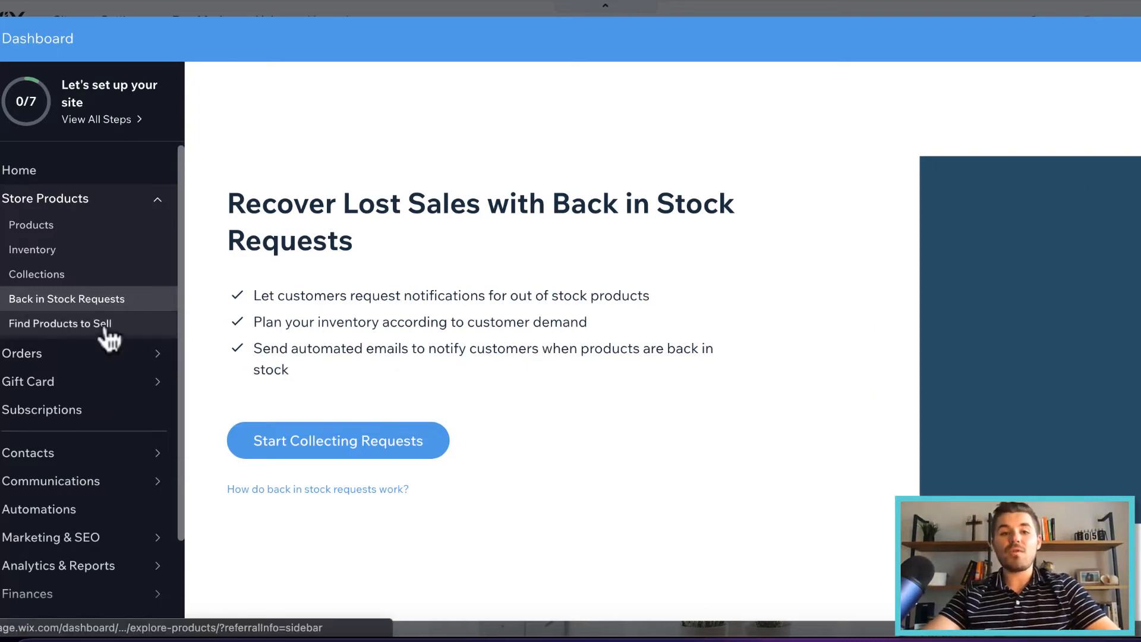
Browse the Find Products to Sell page through the Modalyst and Printful supplier cards and back to the top
click(59, 323)
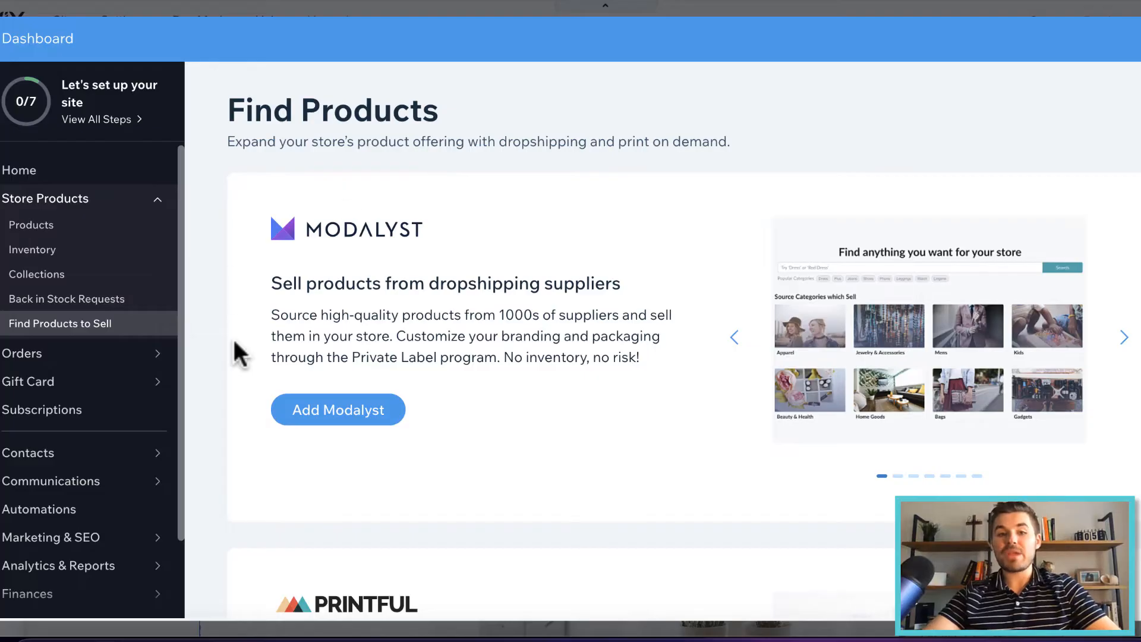
scroll(down, 3)
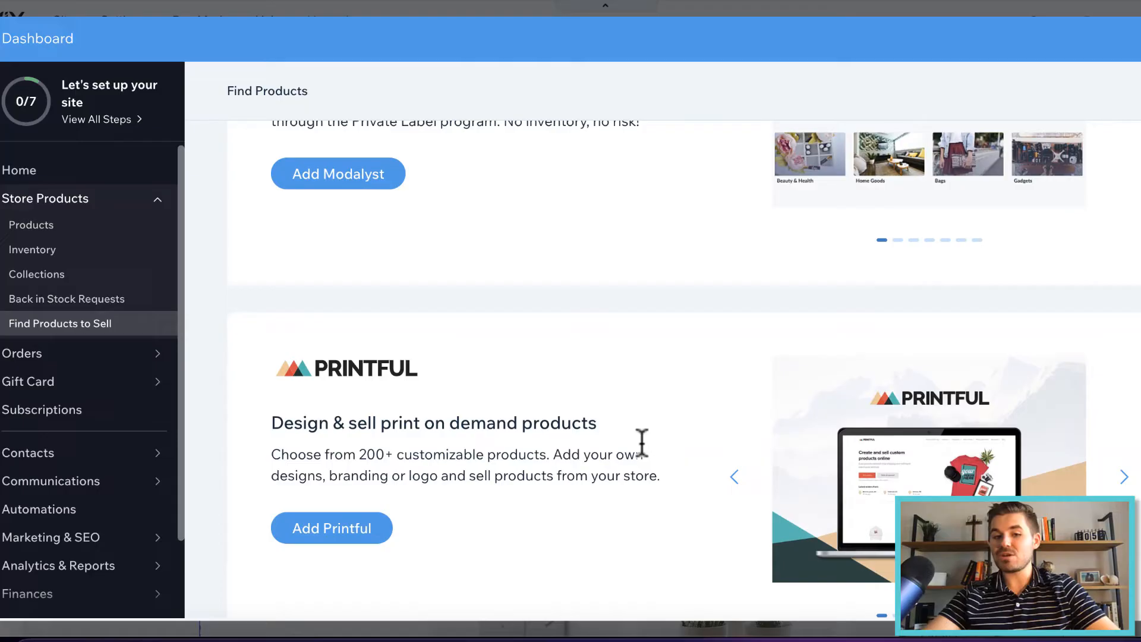
scroll(down, 3)
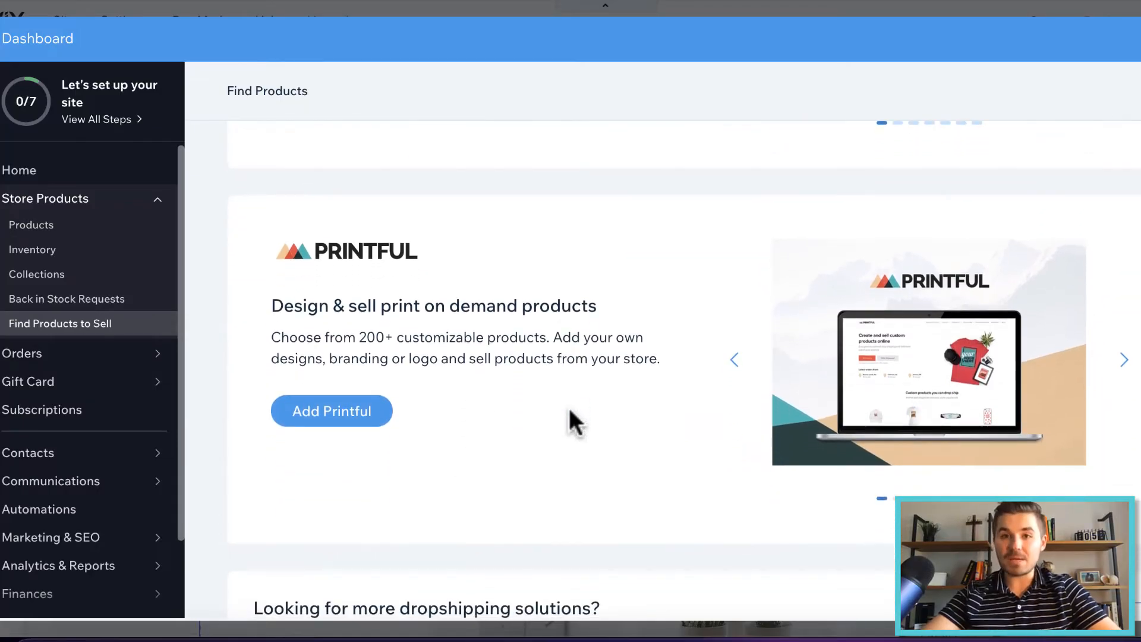
scroll(down, 3)
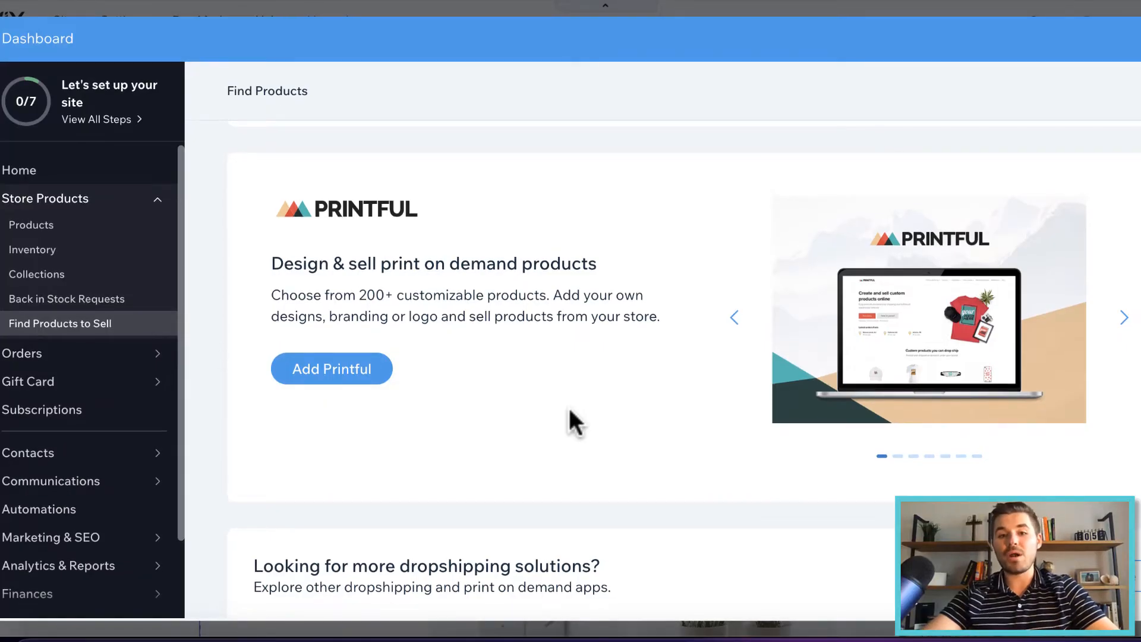
scroll(down, 3)
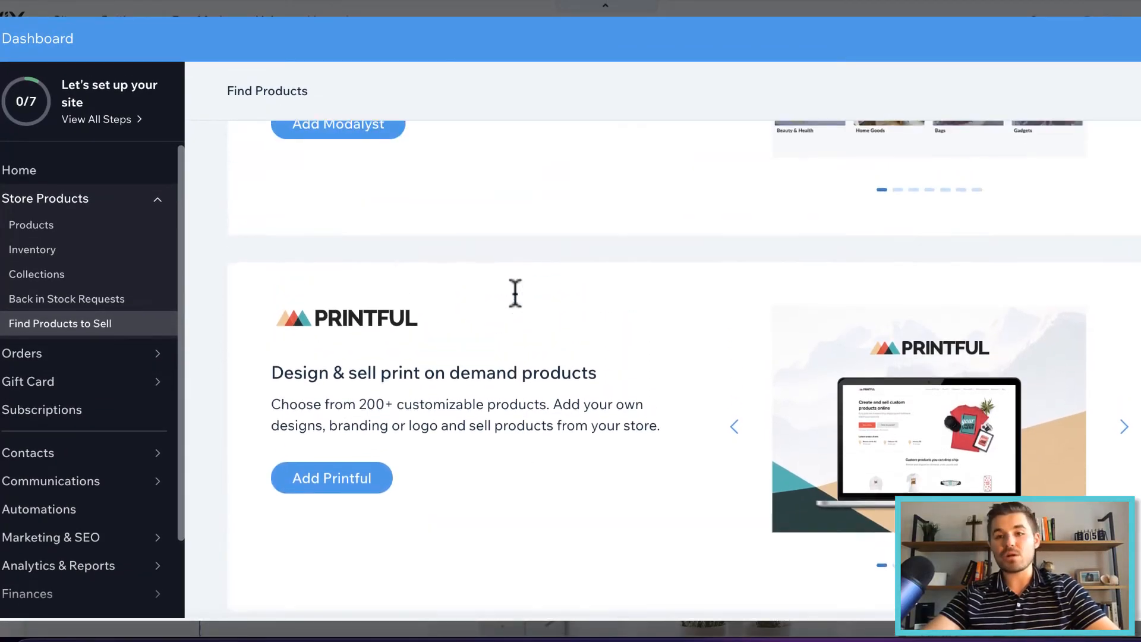
scroll(up, 3)
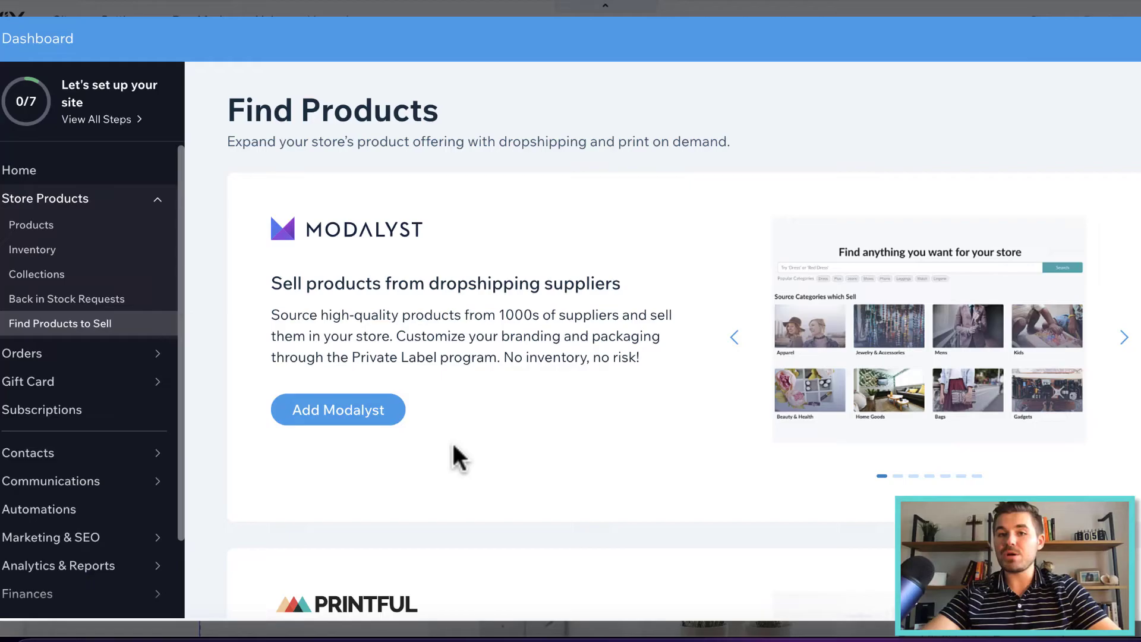
mouse_move(456, 185)
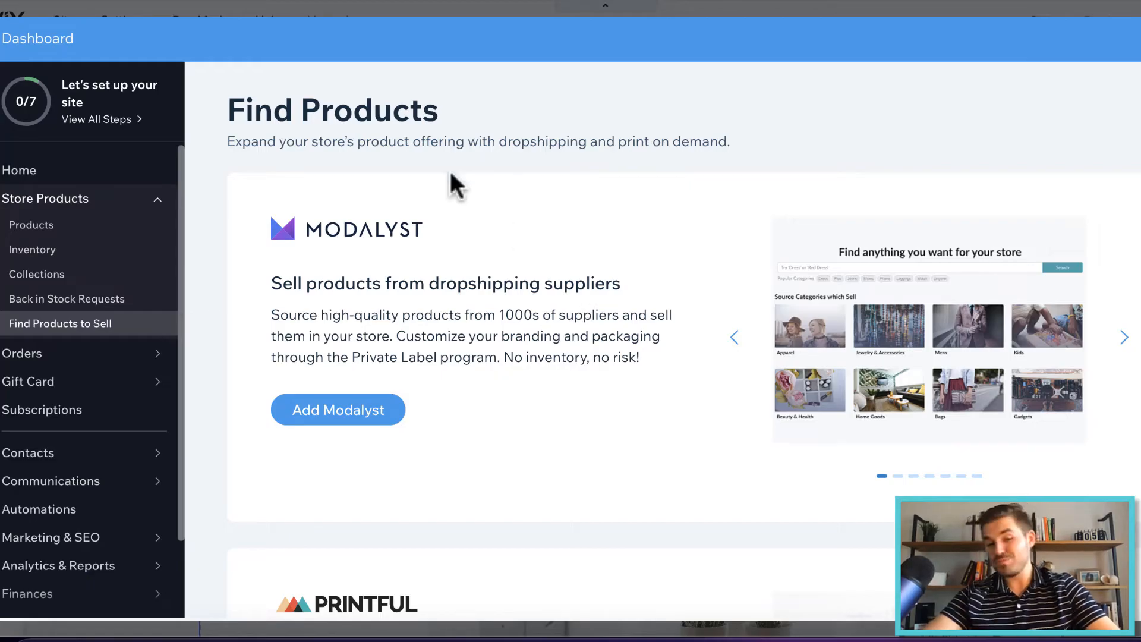
mouse_move(363, 240)
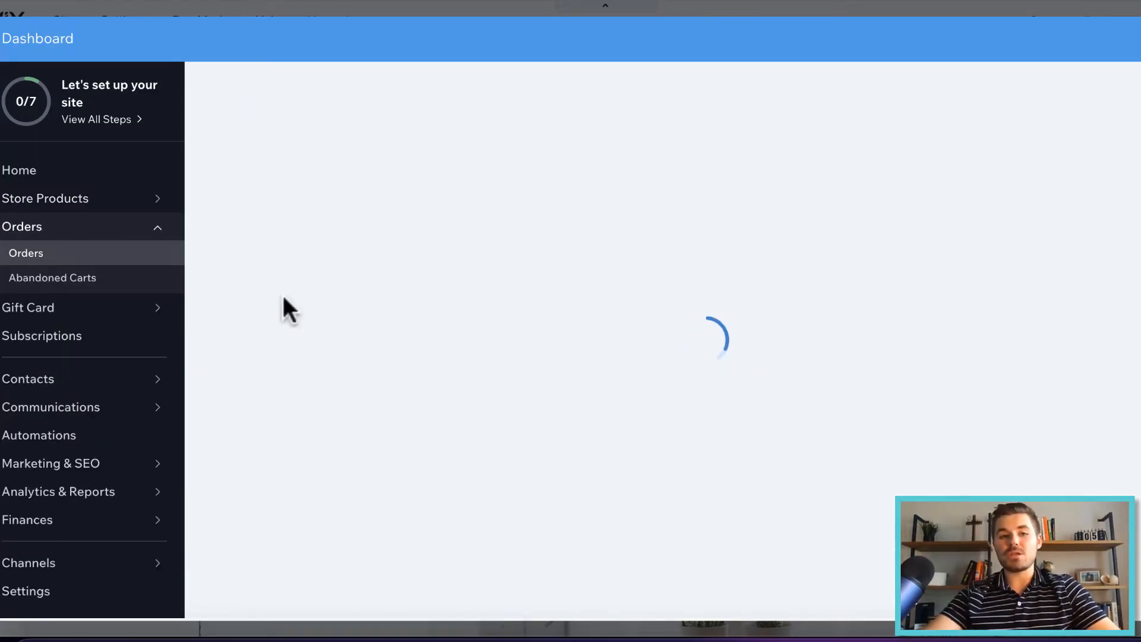
mouse_move(624, 240)
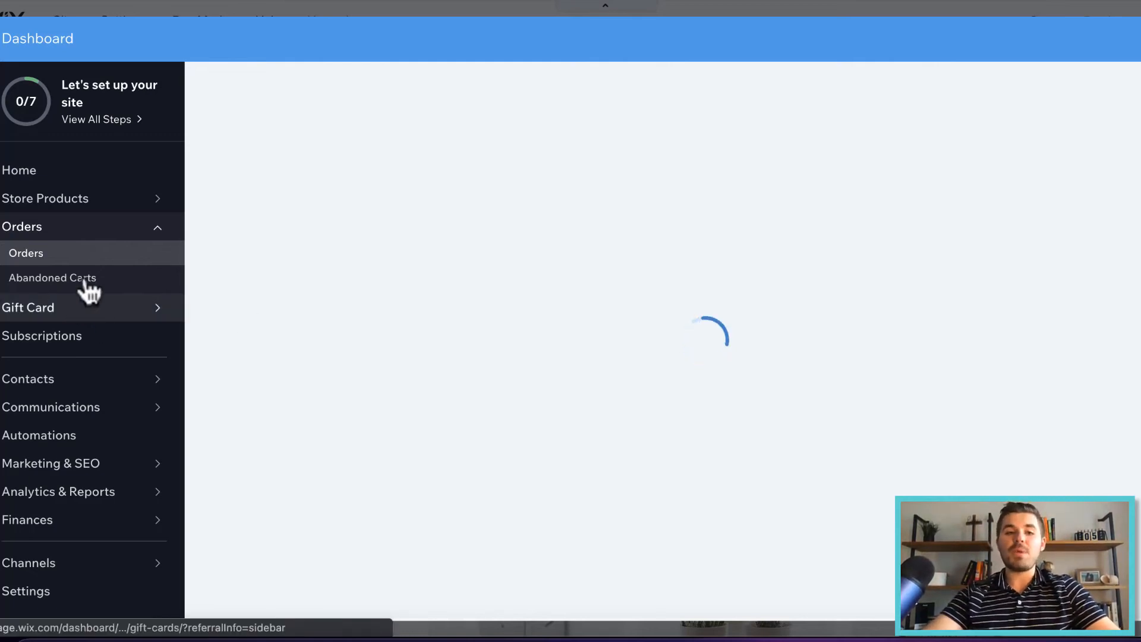
View the empty Abandoned Carts page, then switch to the Gift Card overview for selling eGift cards
click(51, 277)
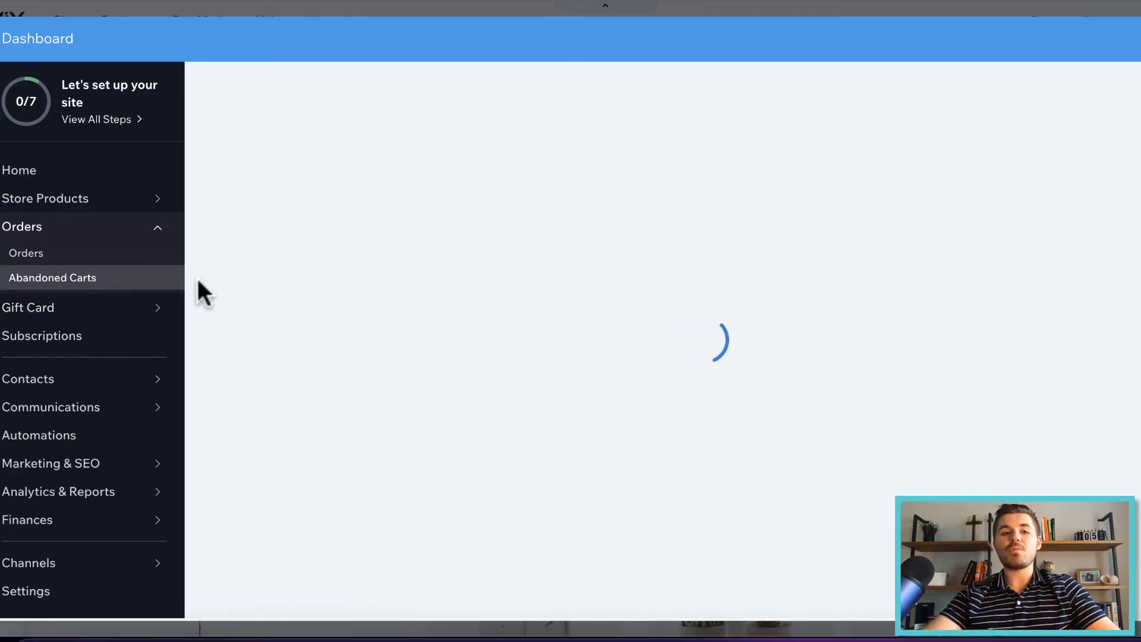
mouse_move(447, 305)
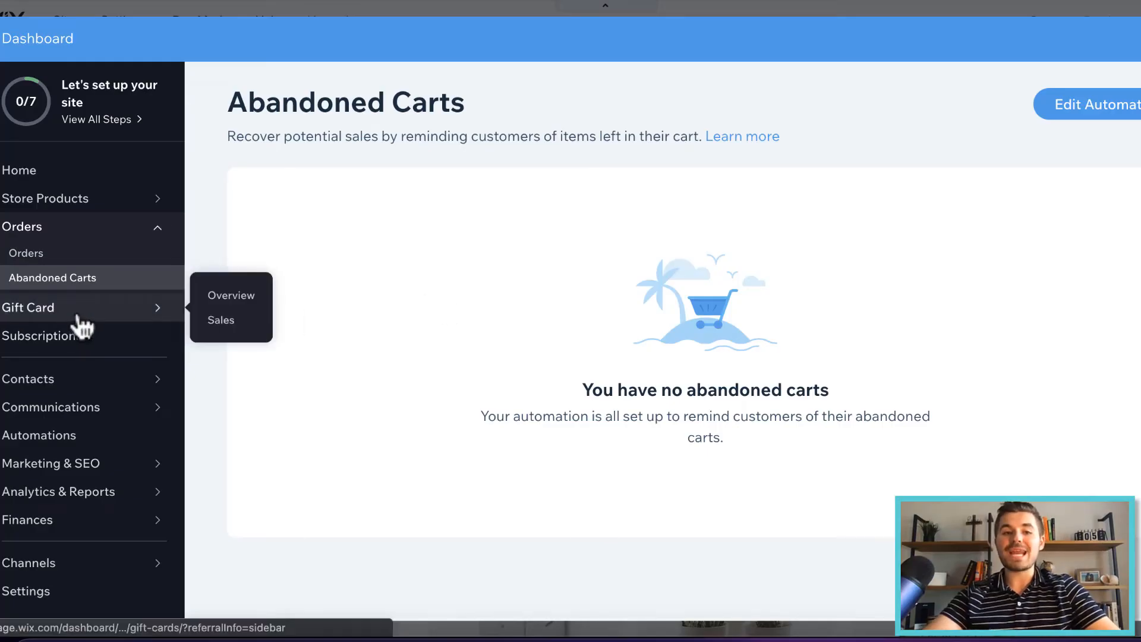
click(29, 306)
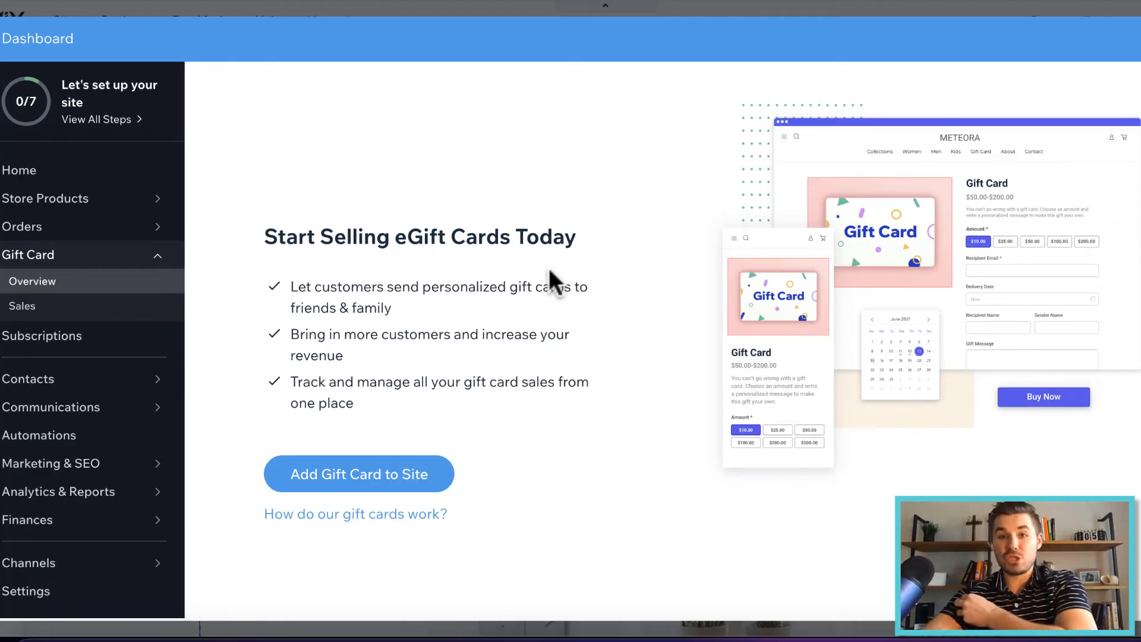
Show the Subscriptions page with zero total and zero active subscriptions
click(21, 305)
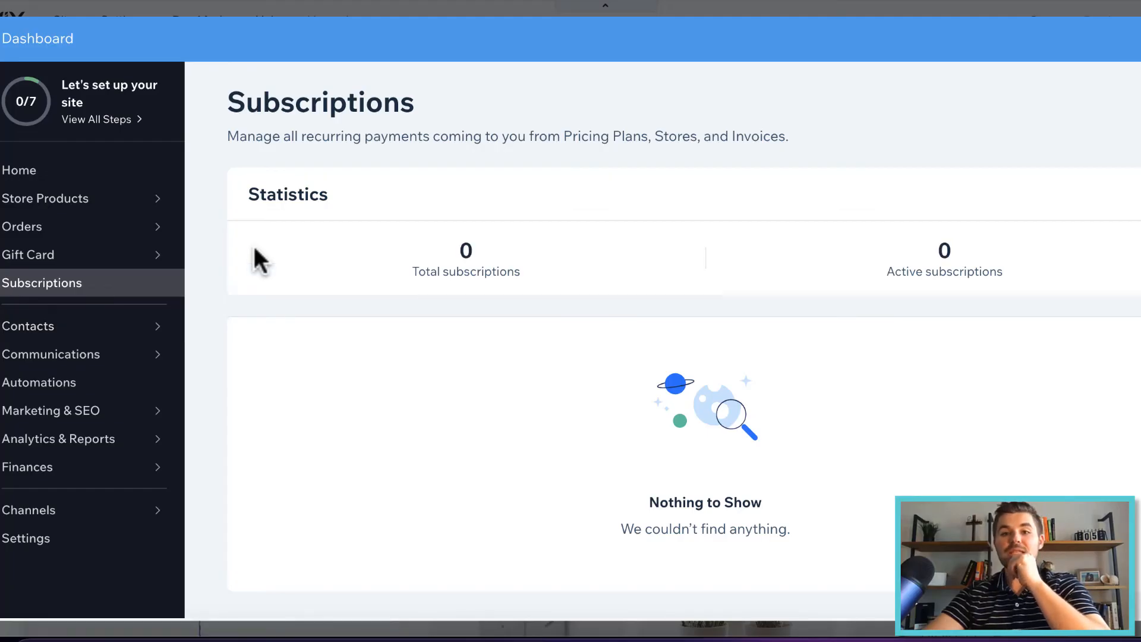
mouse_move(390, 179)
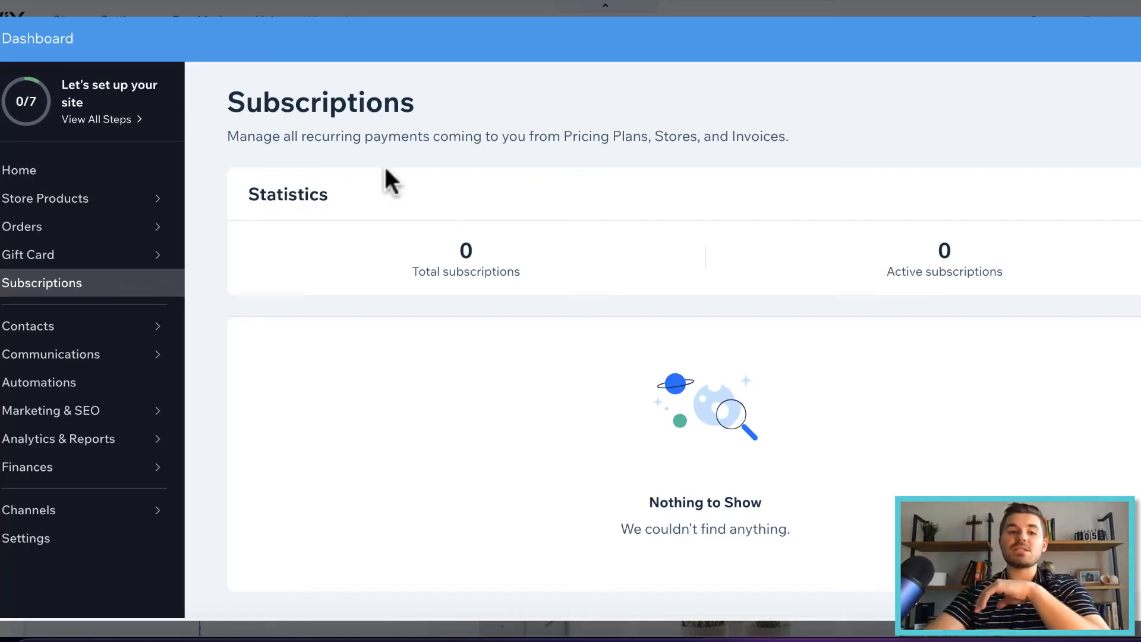
mouse_move(45, 198)
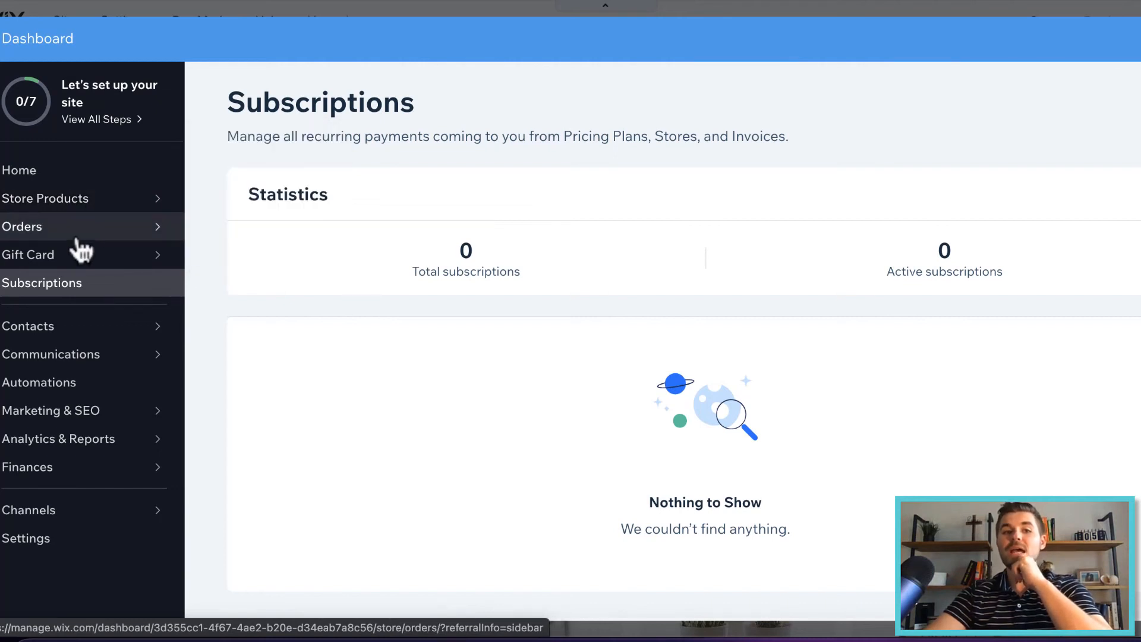
mouse_move(684, 205)
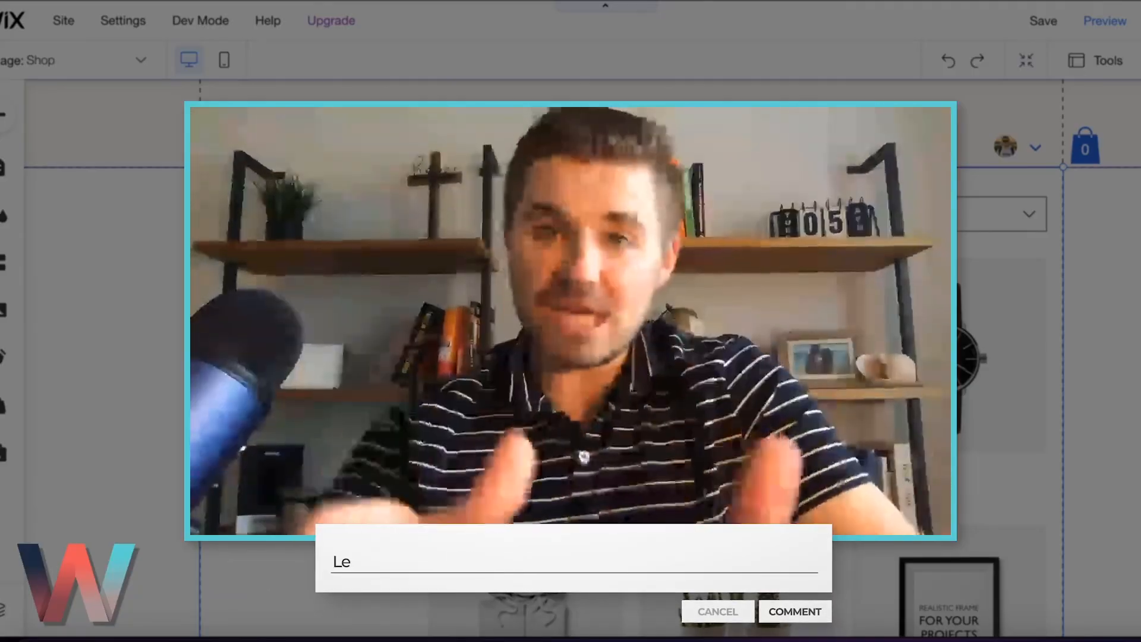
Add the 'Leave a comment below!' caption and close the dashboard back to the Shop page in the editor
text(Leave a comment below!)
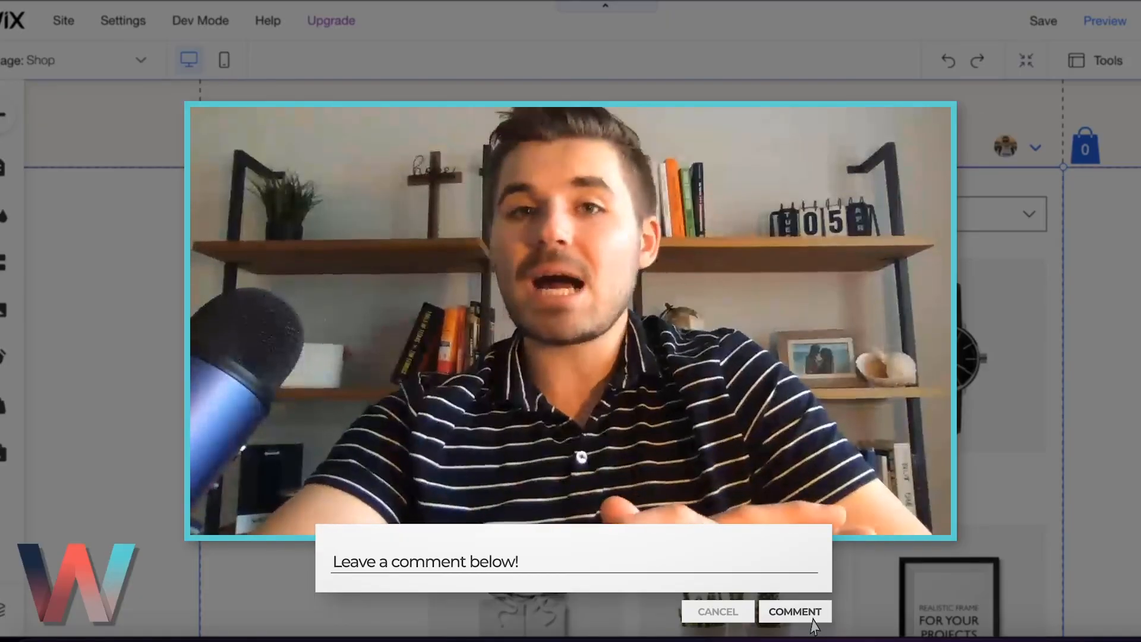
click(795, 611)
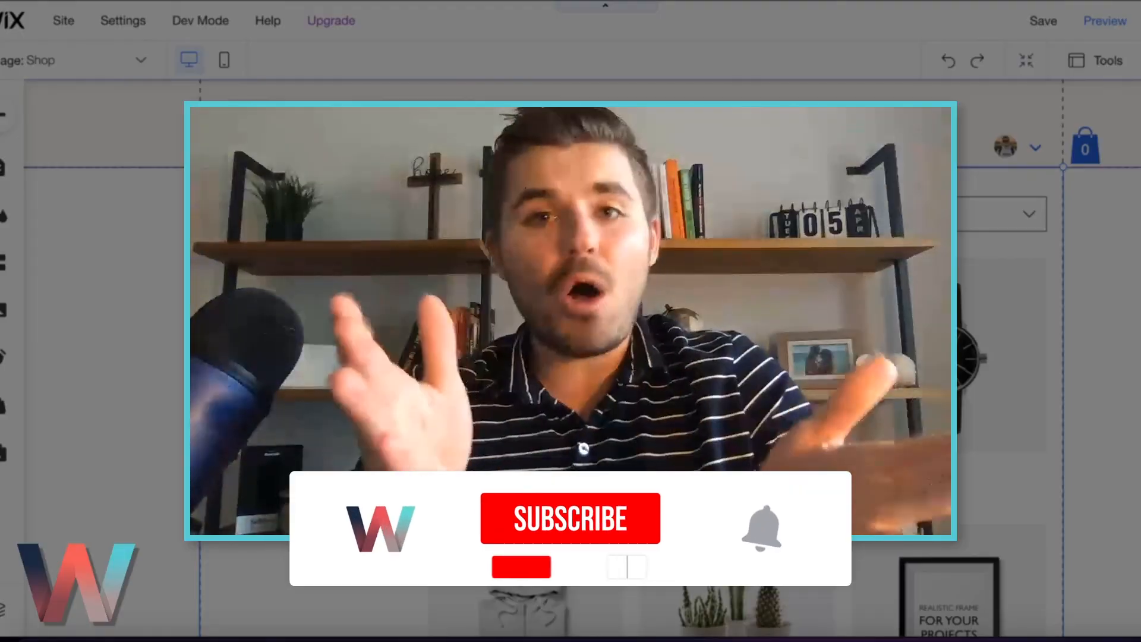
click(570, 518)
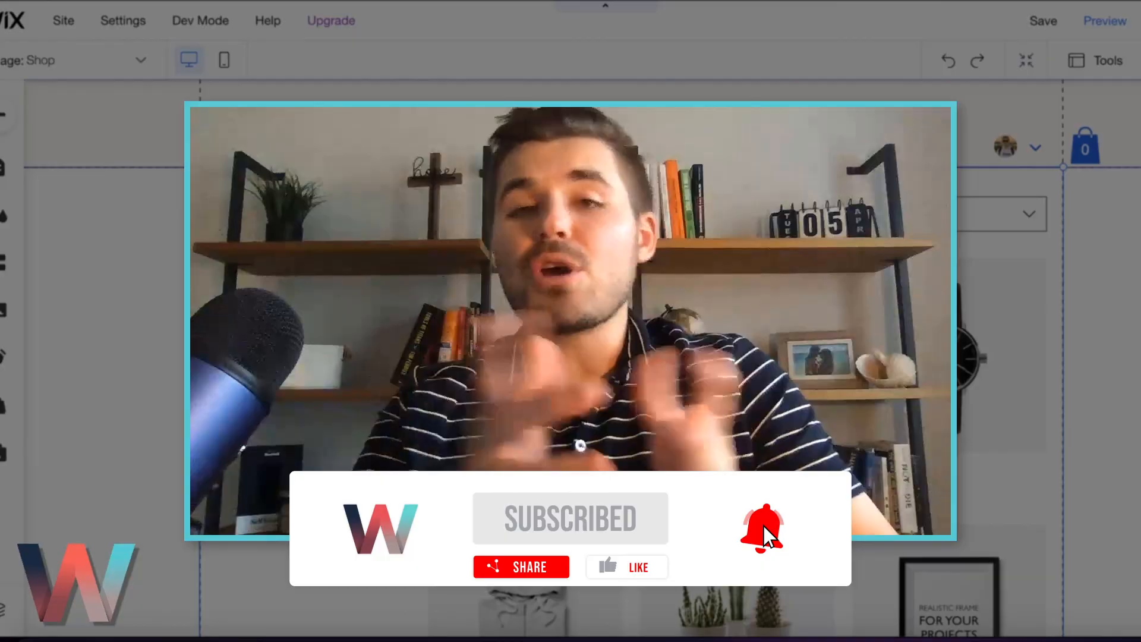